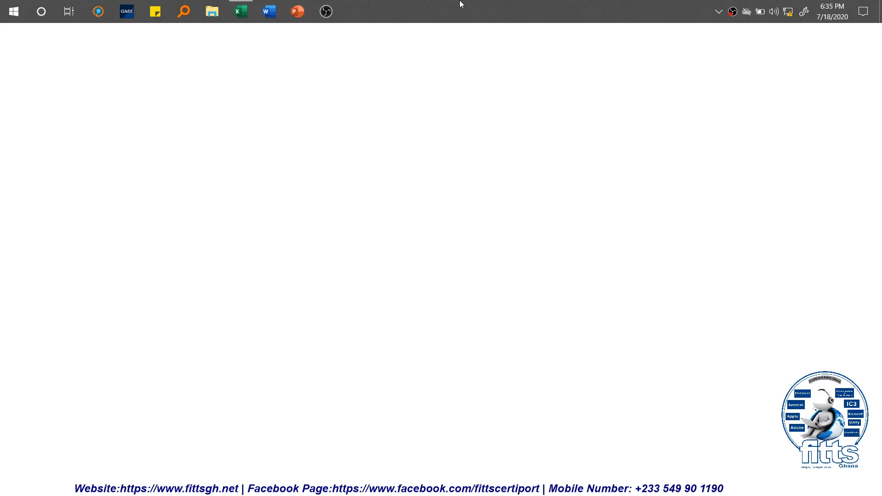
# Step: Switch to the Excel workbook with the two purple-headed name tables
pyautogui.click(240, 11)
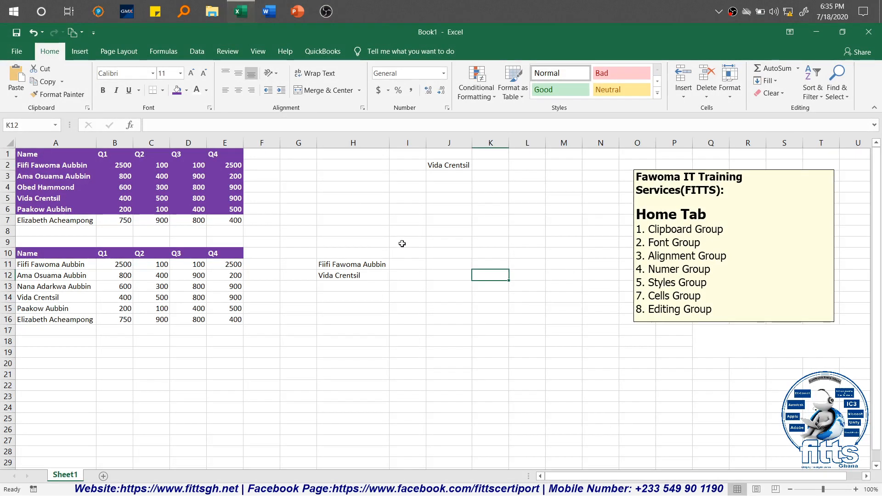
# Step: Save the workbook as 'Excel Core' in the Desktop's Excel Tutorial folder via Save As > Browse
pyautogui.click(407, 241)
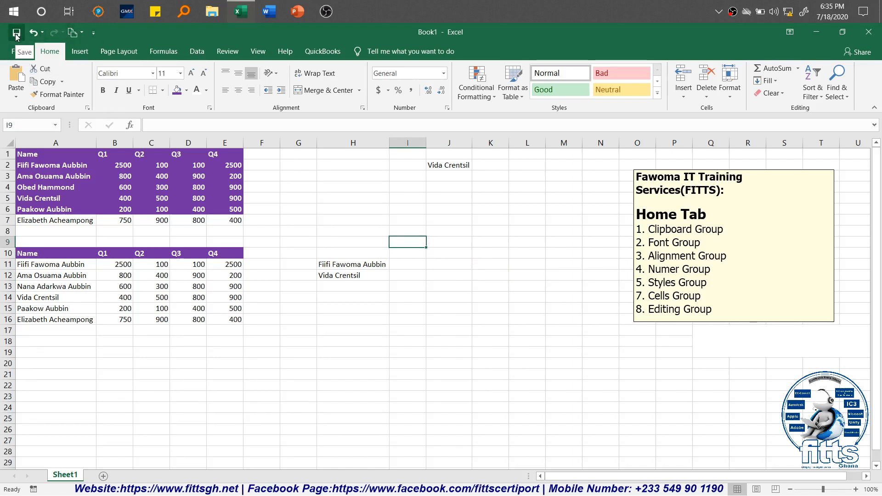
pyautogui.click(12, 51)
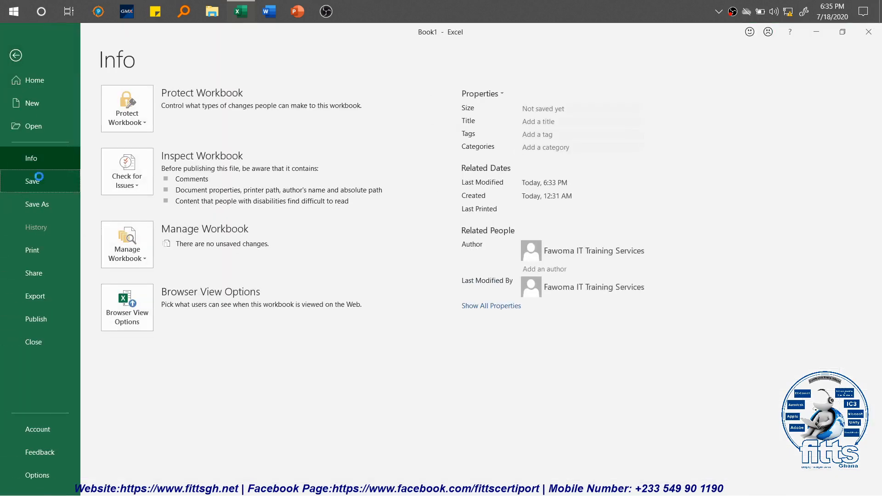
pyautogui.click(37, 204)
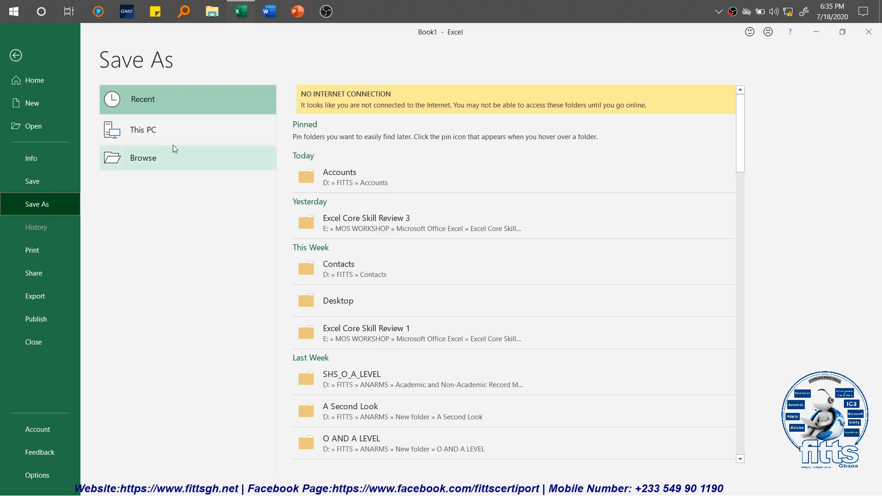
pyautogui.click(143, 158)
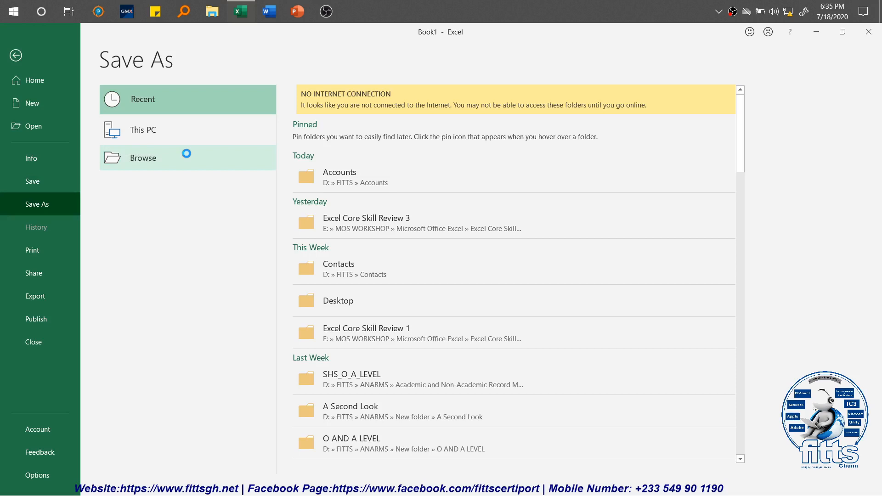
pyautogui.click(143, 157)
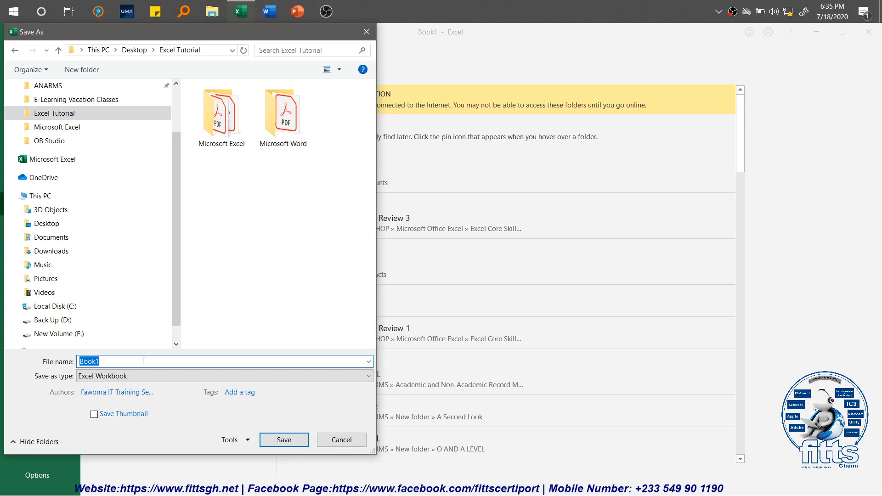
pyautogui.write('Excel Core')
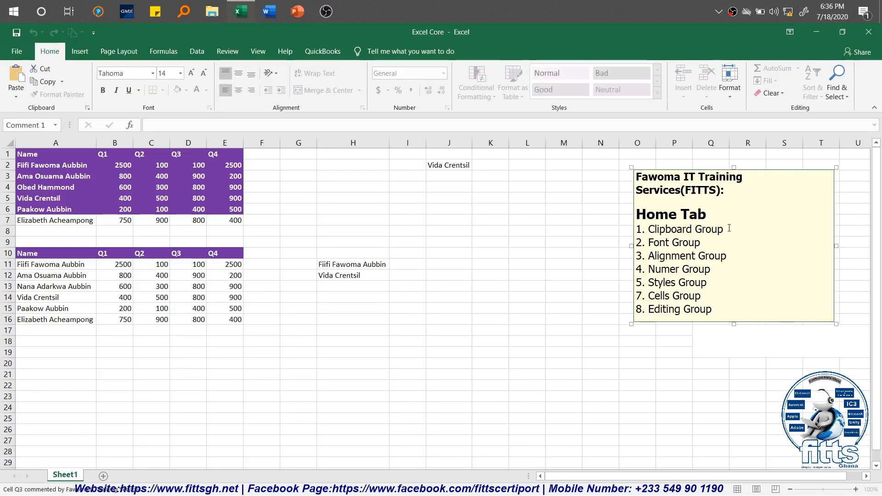
# Step: Delete the '1. Clipboard Group' line from the Home Tab note
pyautogui.press('Delete')
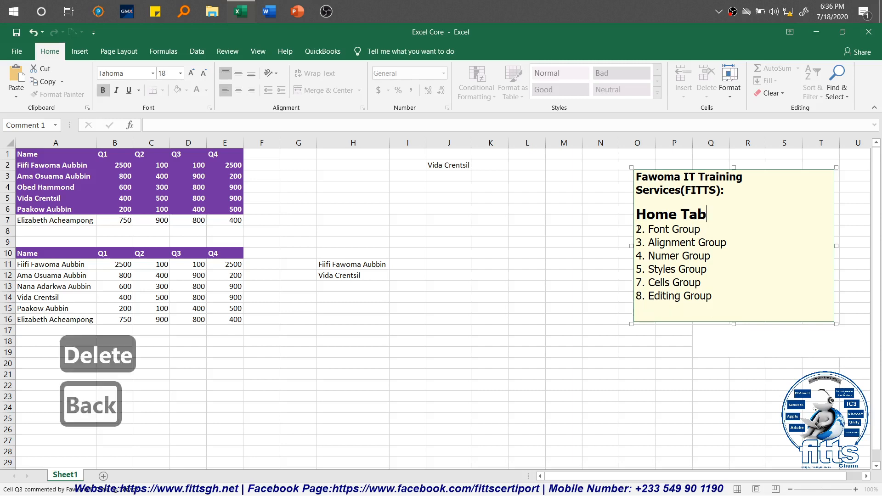
pyautogui.click(151, 143)
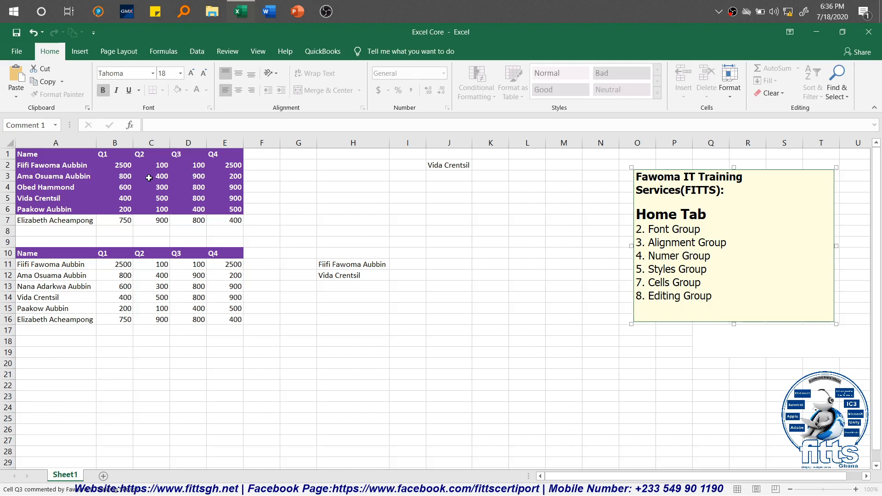
pyautogui.moveTo(133, 219)
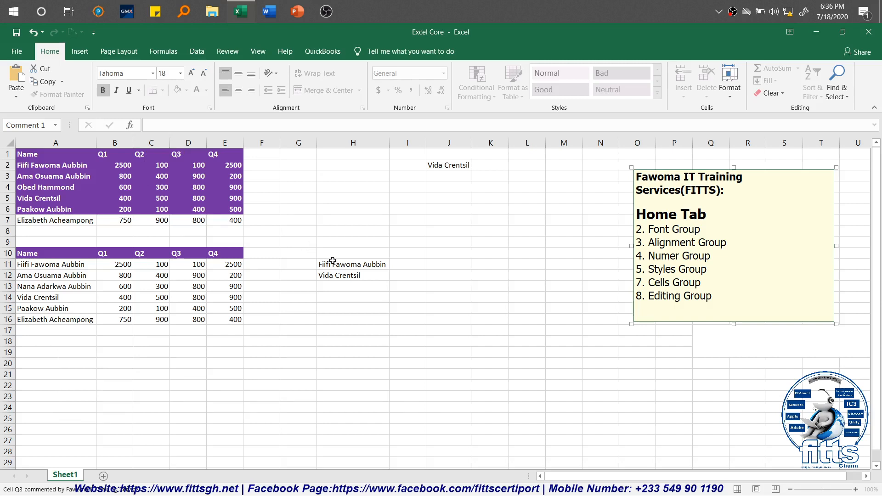
# Step: Set the two column H names to Bahnschrift SemiBold and bump their size up to 12
pyautogui.click(706, 214)
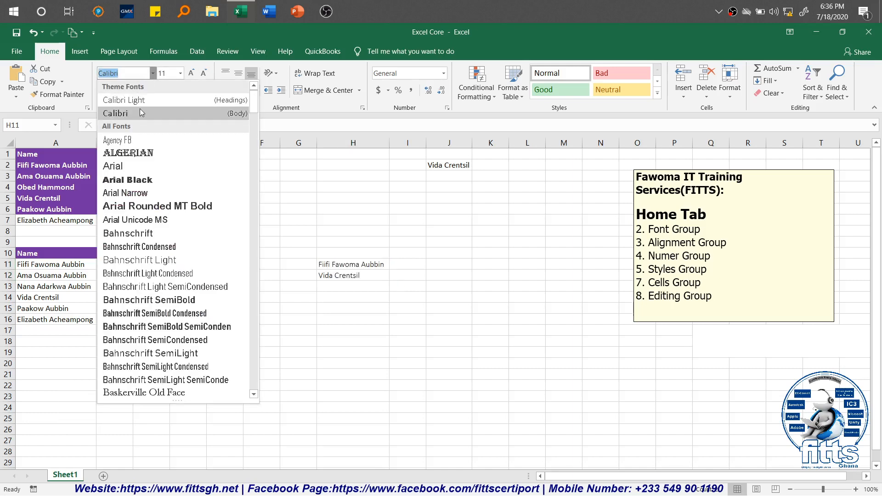
pyautogui.moveTo(127, 153)
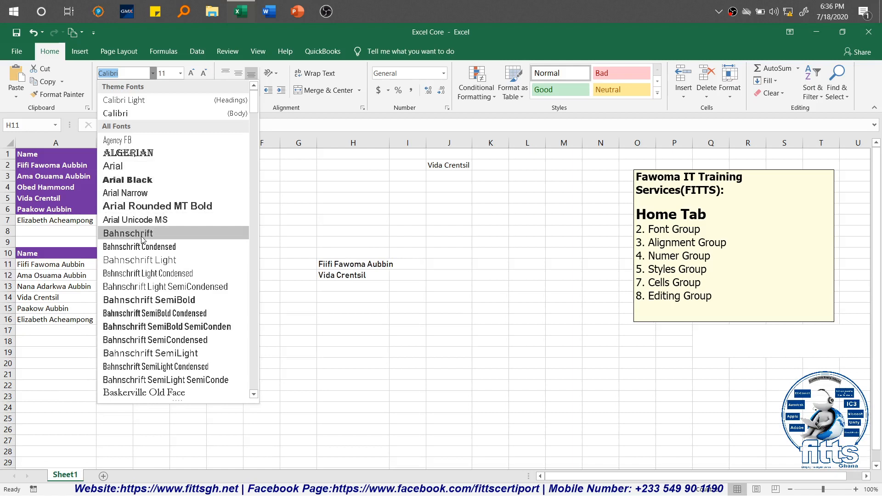
pyautogui.moveTo(147, 273)
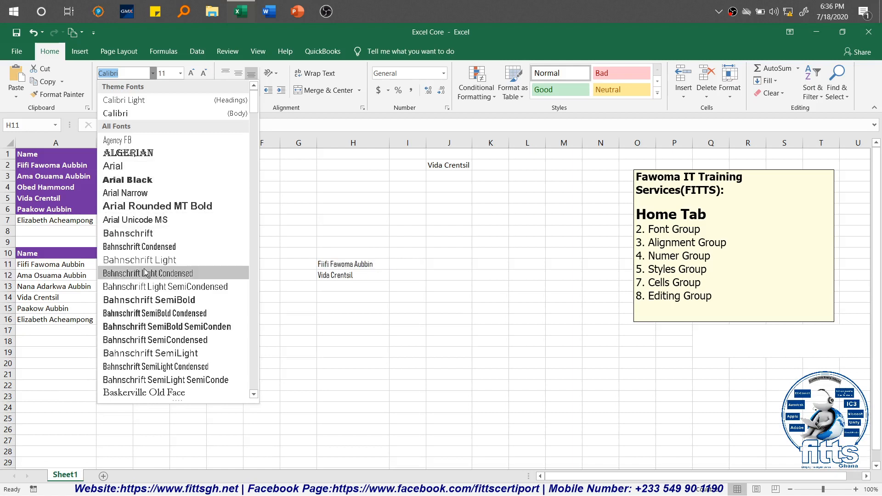
pyautogui.moveTo(148, 300)
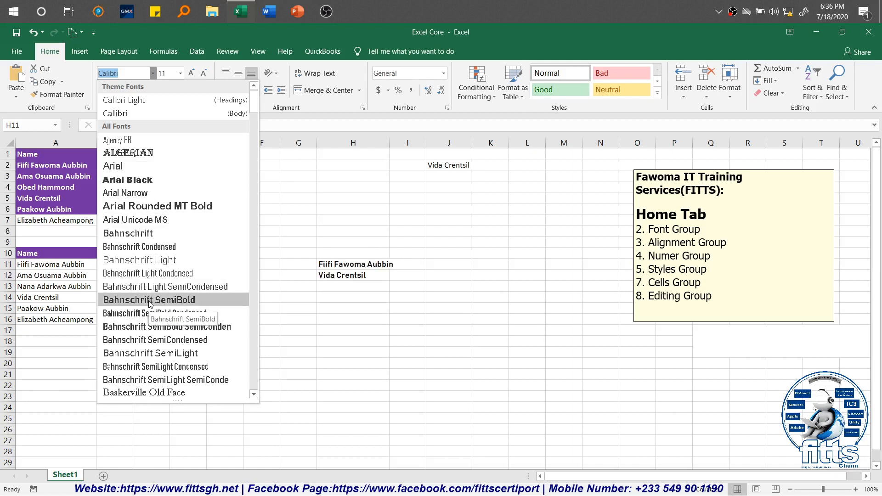
pyautogui.click(149, 299)
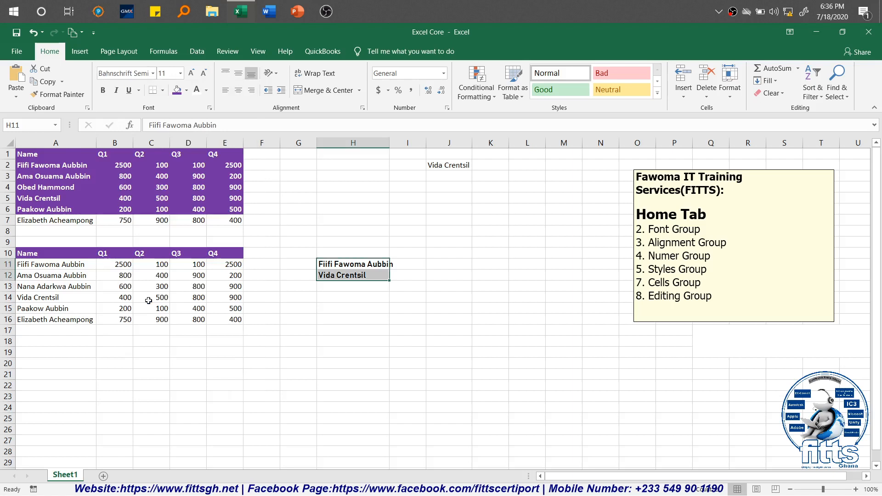
pyautogui.moveTo(191, 73)
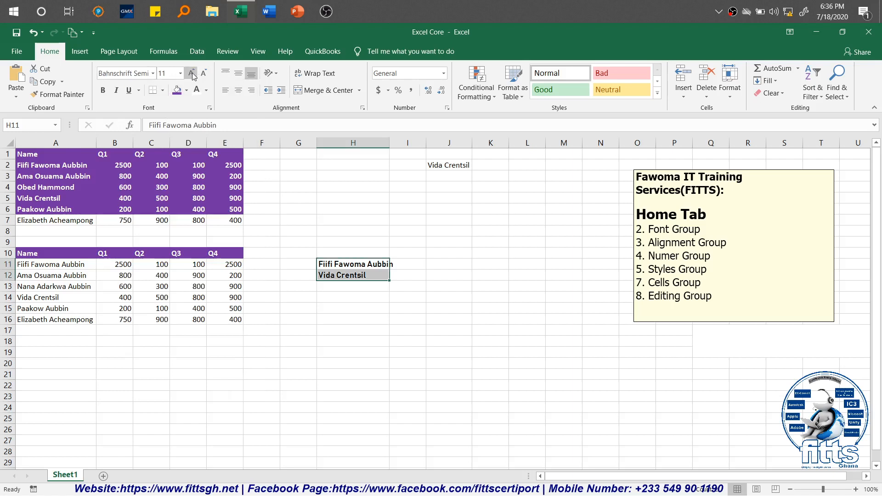
pyautogui.click(181, 74)
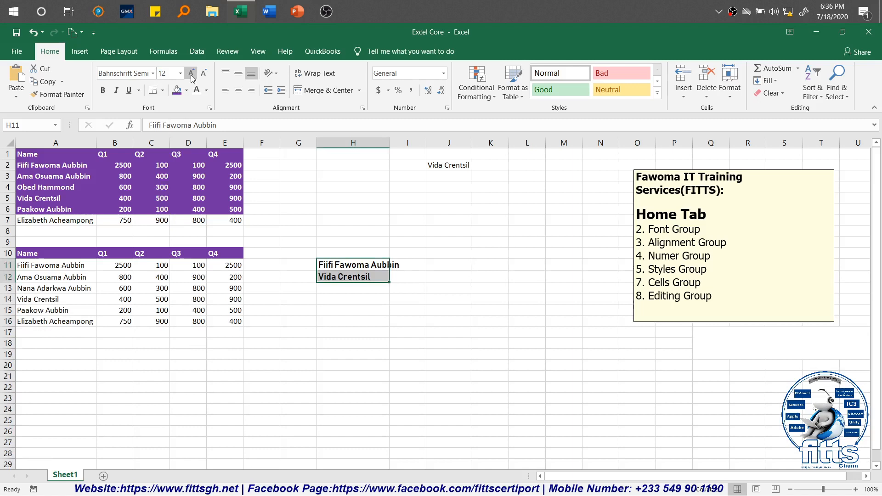
pyautogui.click(191, 73)
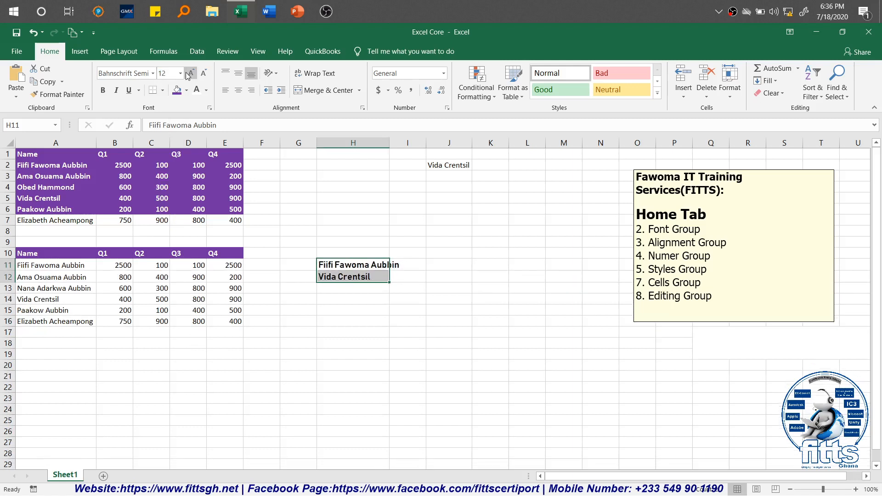
pyautogui.moveTo(191, 73)
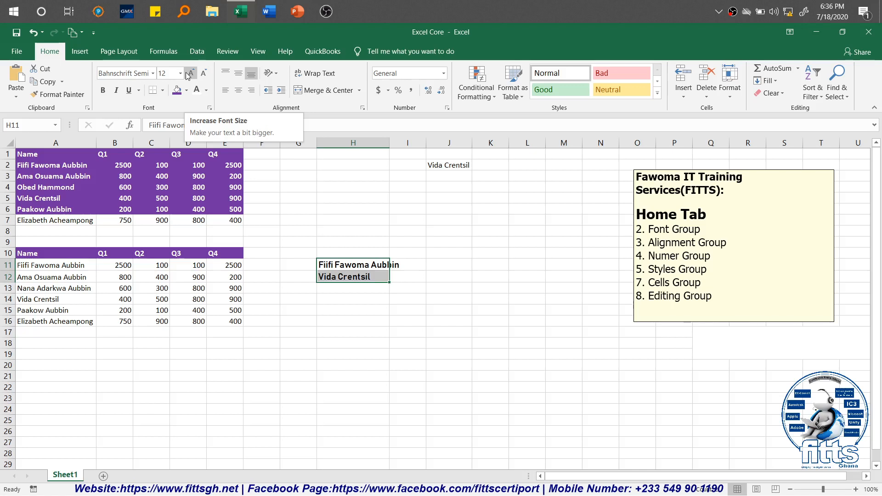
pyautogui.moveTo(204, 74)
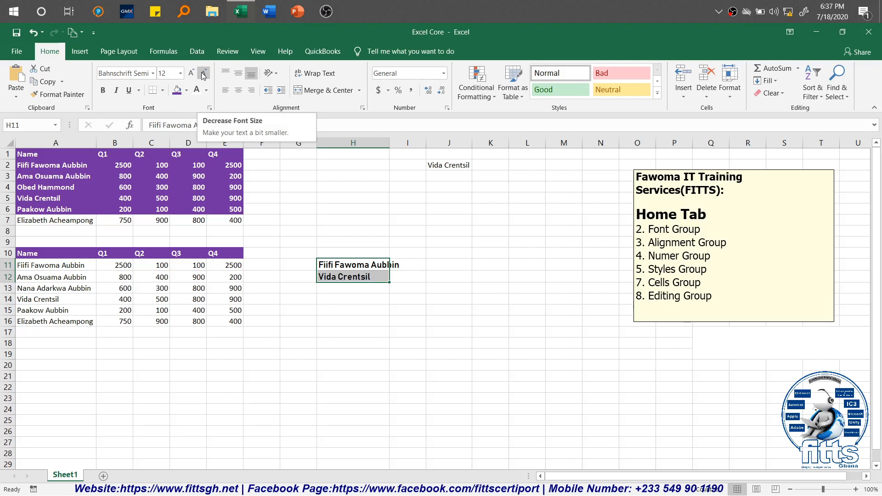
pyautogui.moveTo(103, 90)
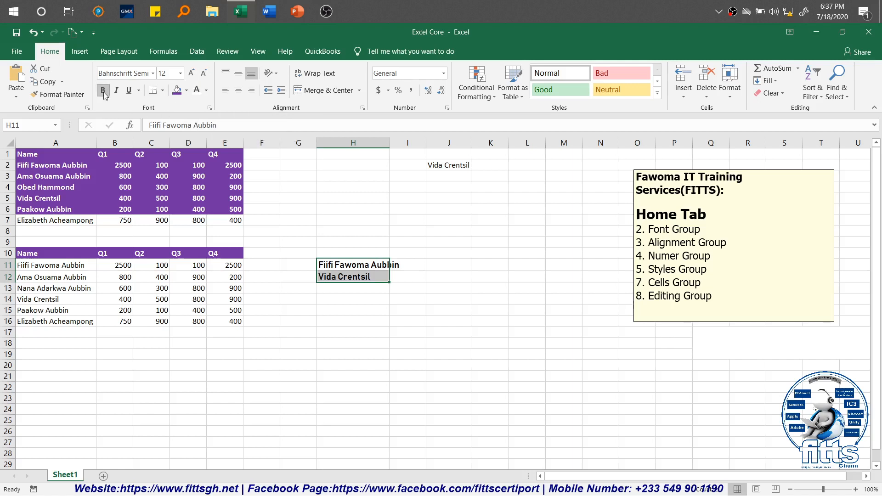
# Step: Make the two names italic and underlined
pyautogui.click(117, 90)
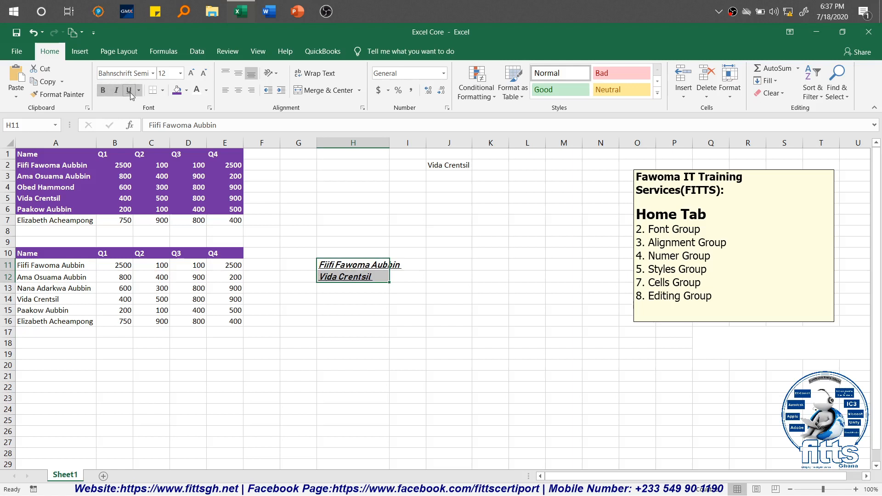
pyautogui.moveTo(128, 90)
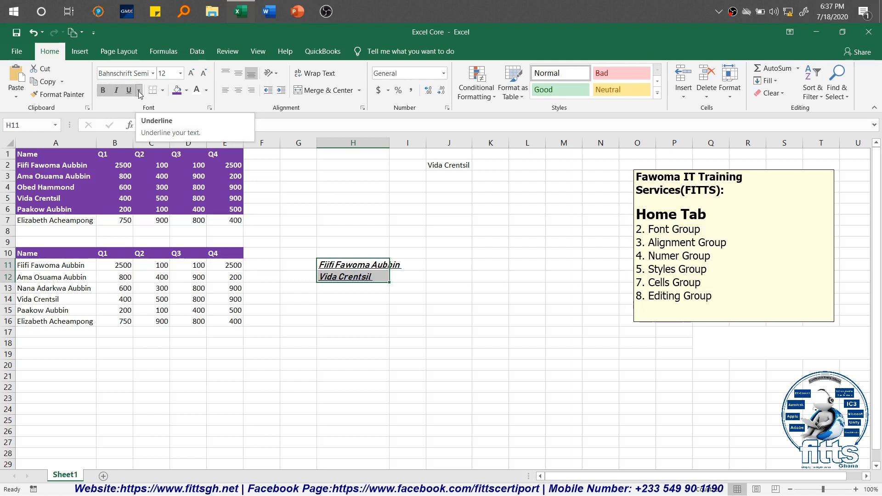
pyautogui.click(139, 90)
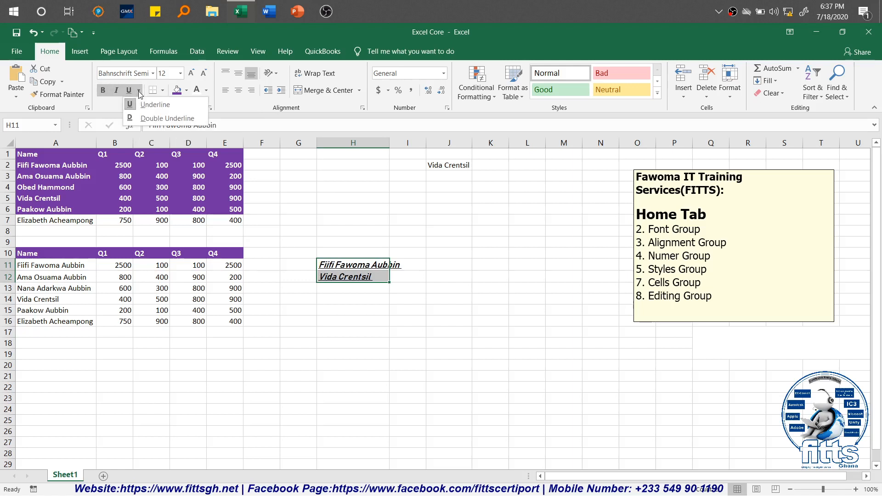
pyautogui.moveTo(166, 119)
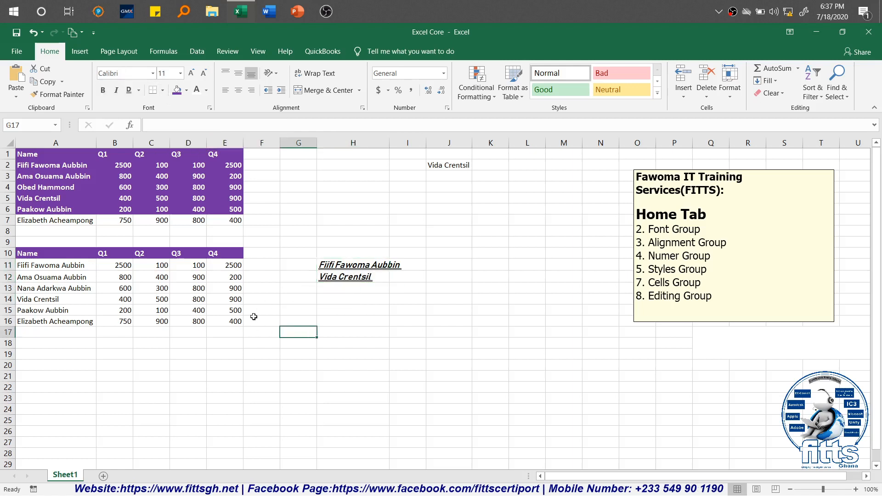
pyautogui.moveTo(275, 297)
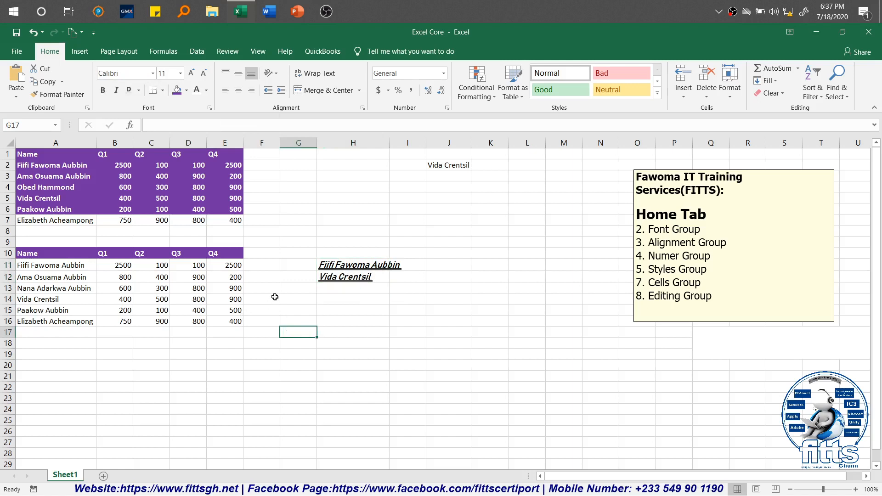
pyautogui.moveTo(248, 217)
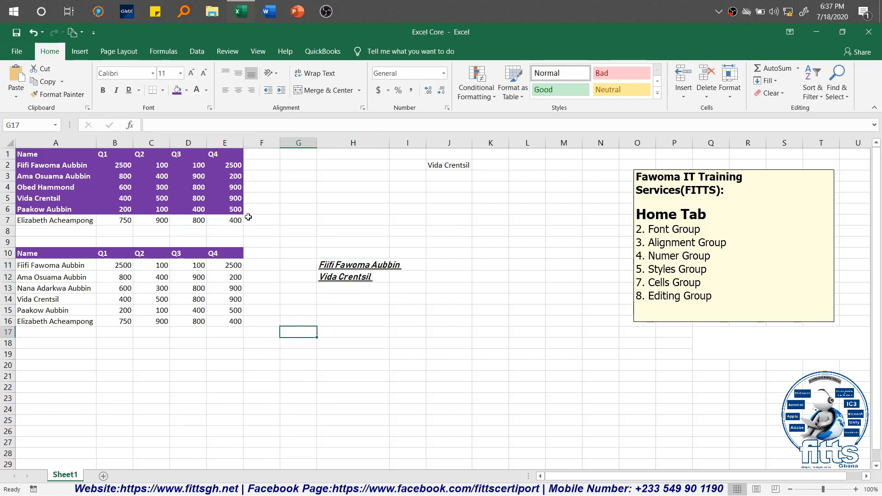
pyautogui.moveTo(141, 266)
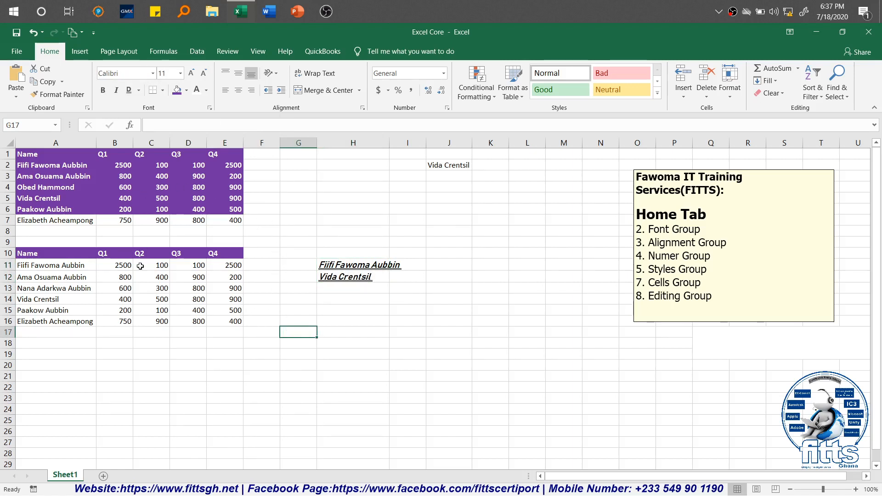
pyautogui.moveTo(154, 157)
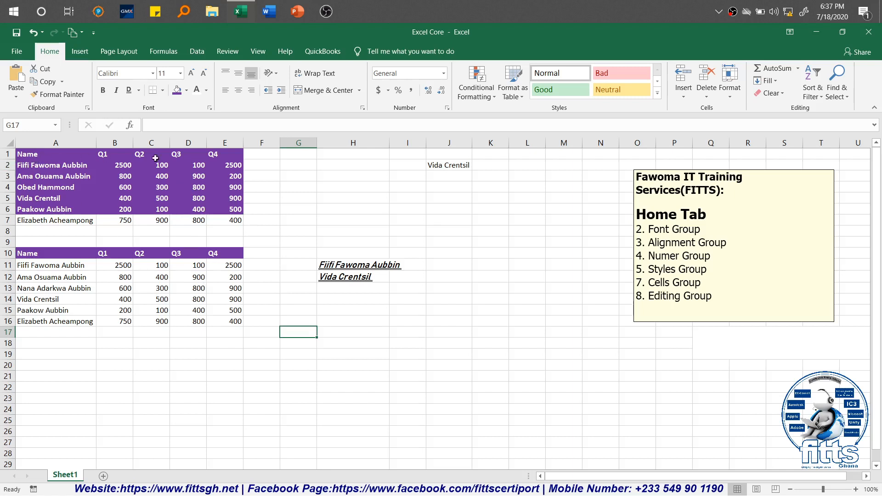
pyautogui.moveTo(323, 178)
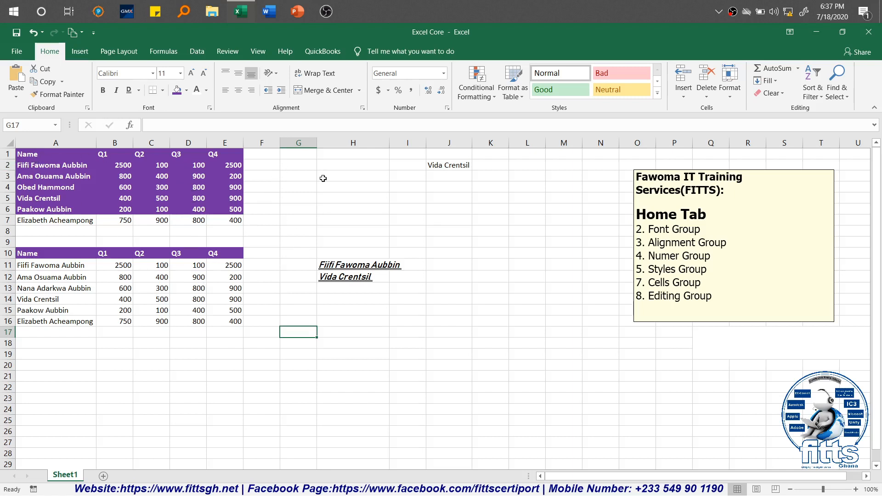
pyautogui.moveTo(291, 229)
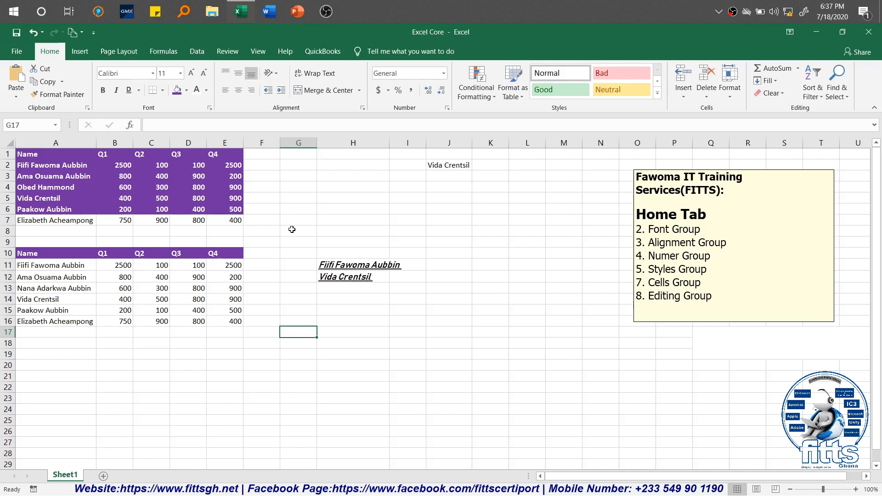
pyautogui.moveTo(69, 263)
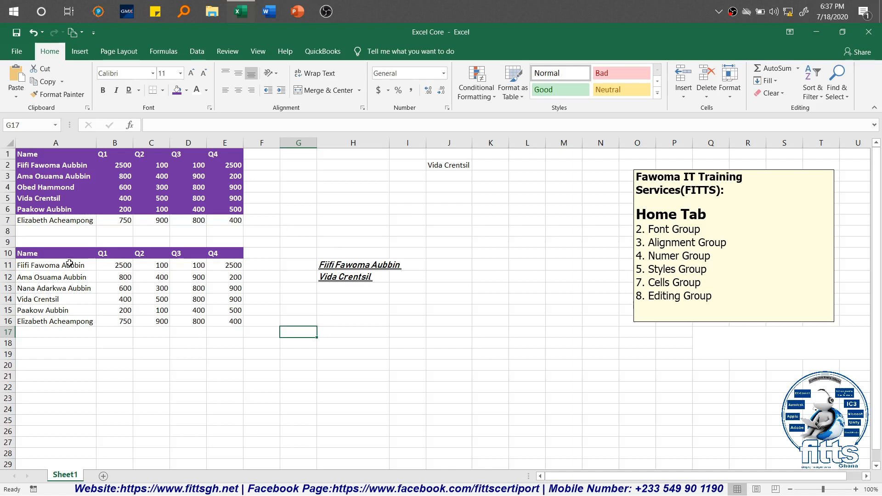
# Step: Select the whole lower Name–Q4 table from A10 and apply All Borders to every cell
pyautogui.click(56, 253)
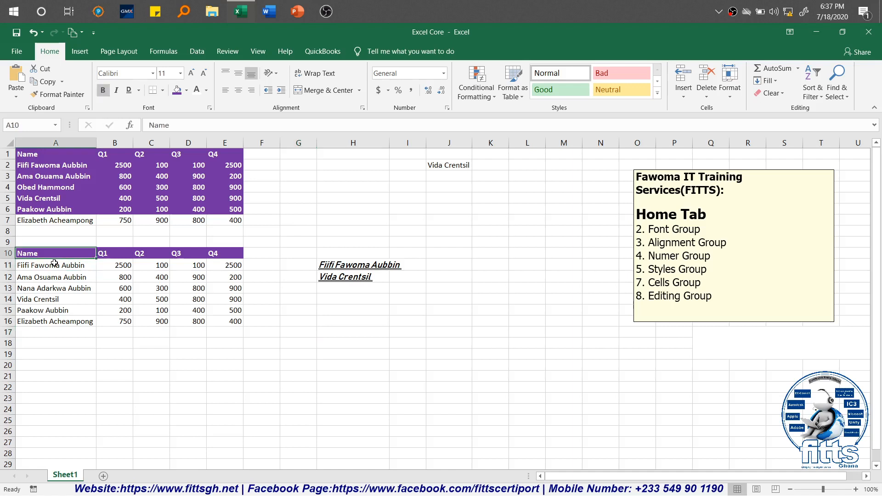
pyautogui.press('ctrl+shift+Right')
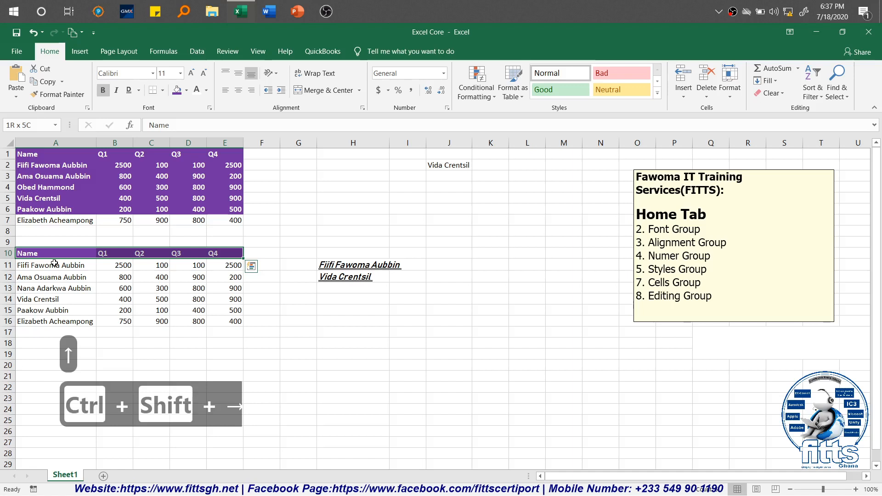
pyautogui.press('ctrl+shift+down')
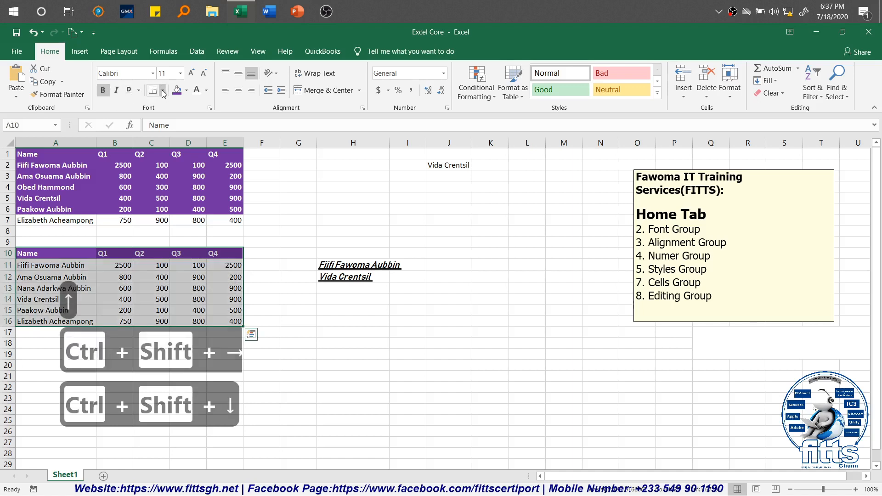
pyautogui.click(163, 90)
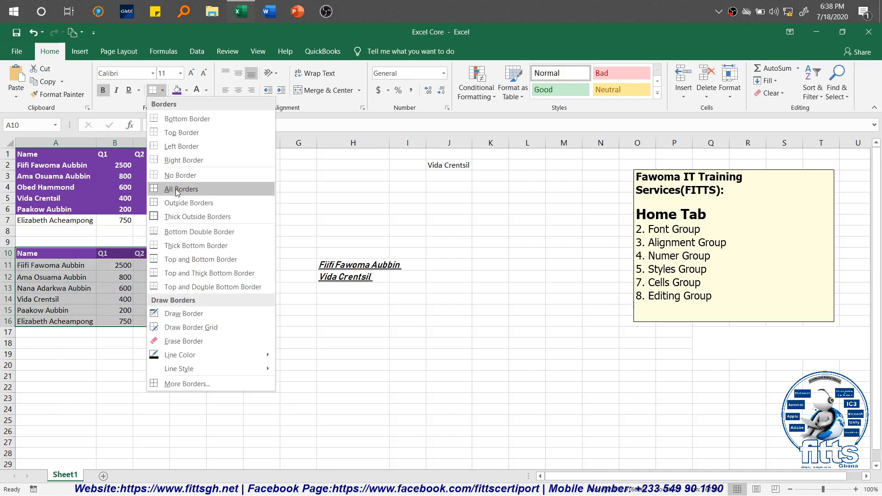
pyautogui.click(181, 188)
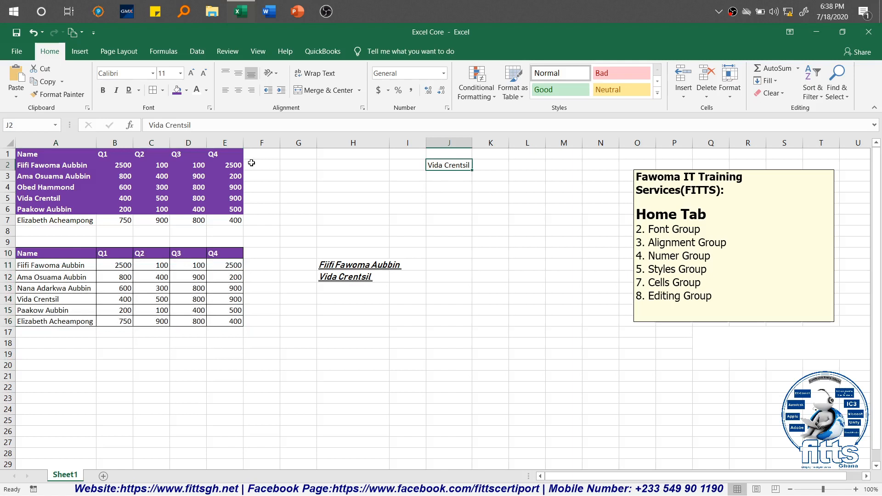
pyautogui.click(162, 90)
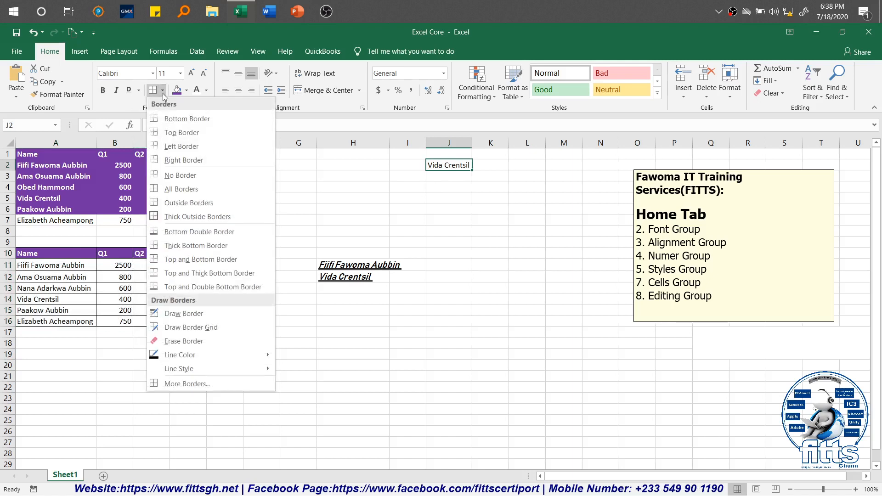
pyautogui.moveTo(199, 231)
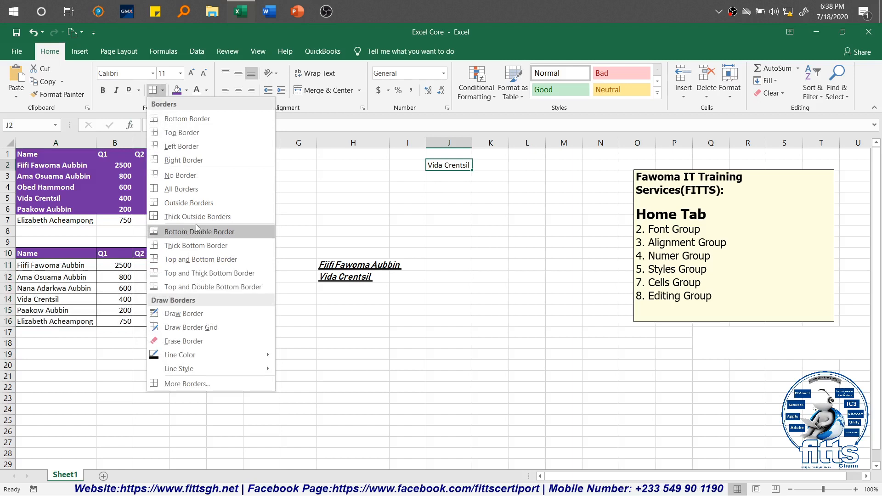
pyautogui.moveTo(204, 234)
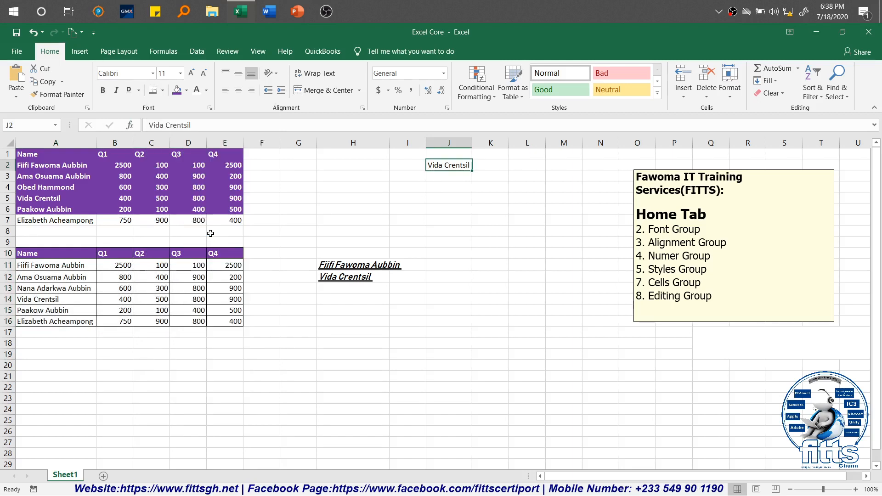
pyautogui.click(490, 242)
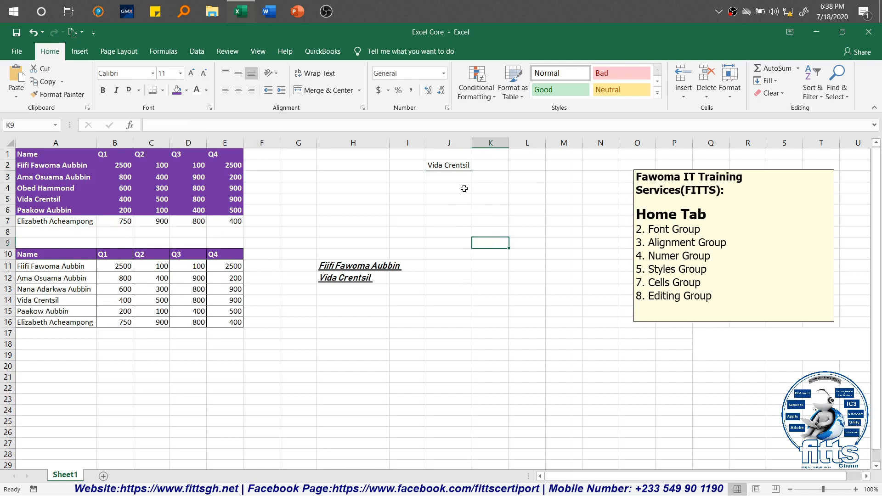
pyautogui.moveTo(368, 205)
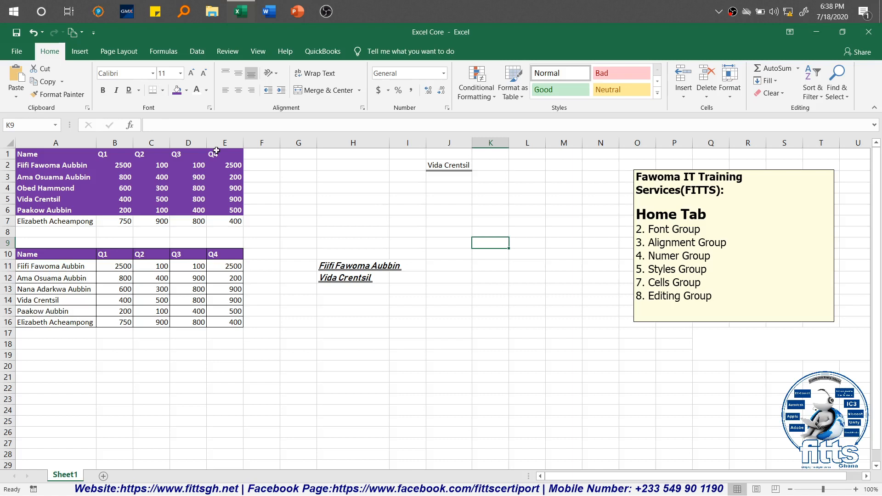
pyautogui.click(164, 90)
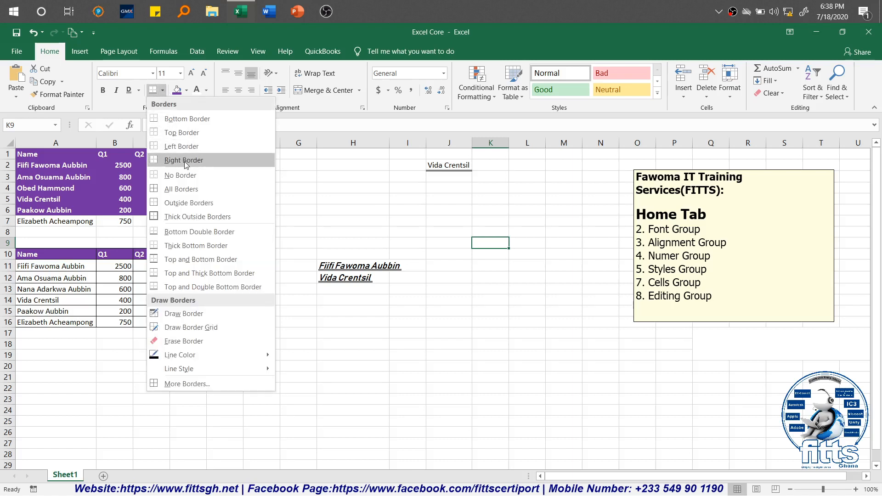
pyautogui.moveTo(207, 314)
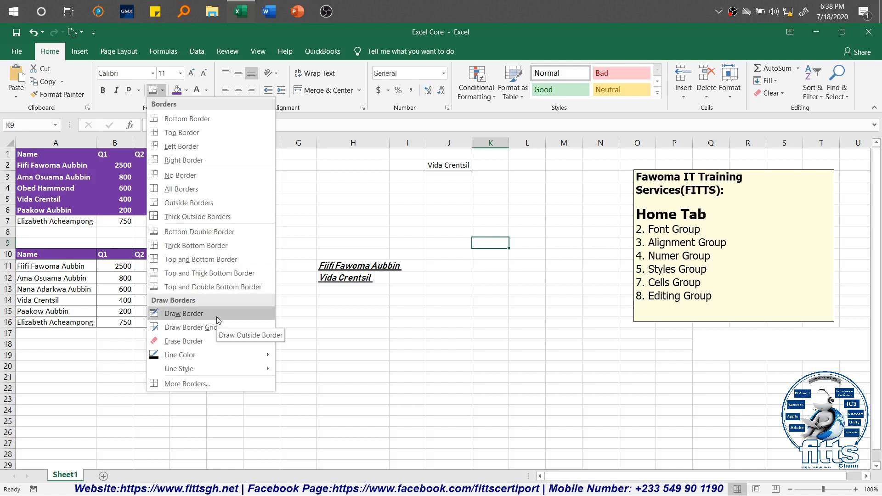
pyautogui.moveTo(184, 341)
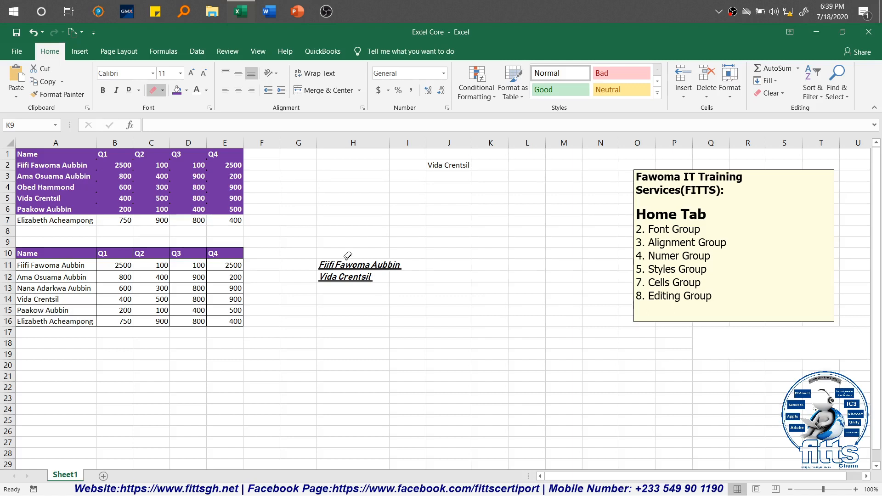
pyautogui.moveTo(449, 337)
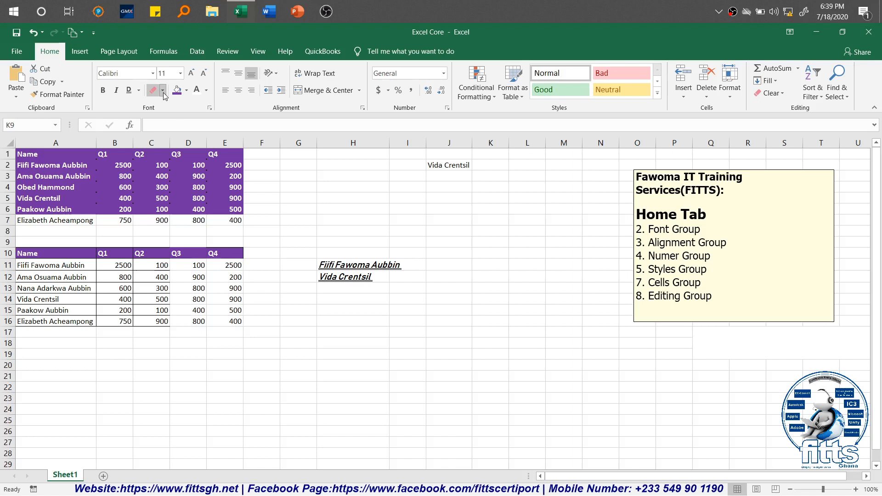
pyautogui.click(164, 91)
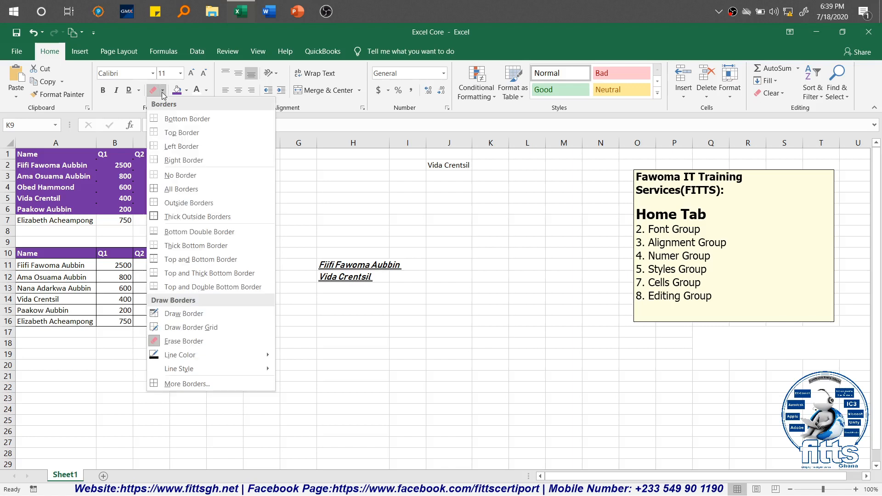
pyautogui.moveTo(180, 355)
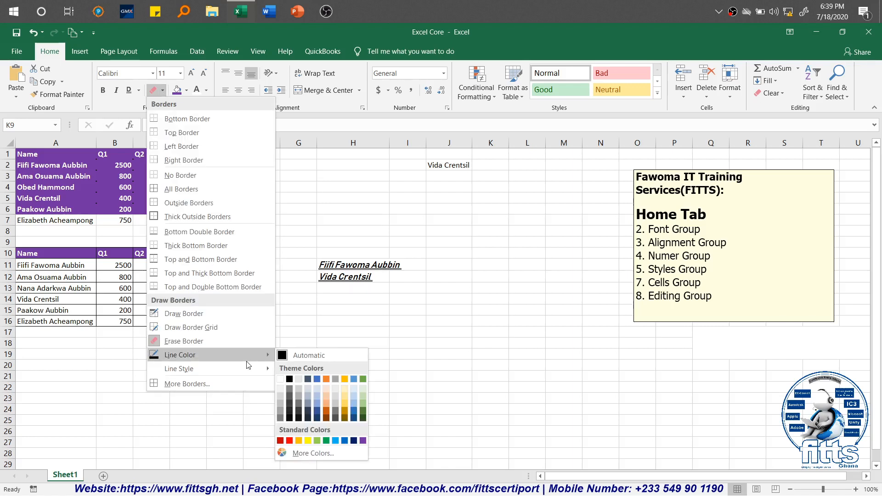
pyautogui.moveTo(292, 355)
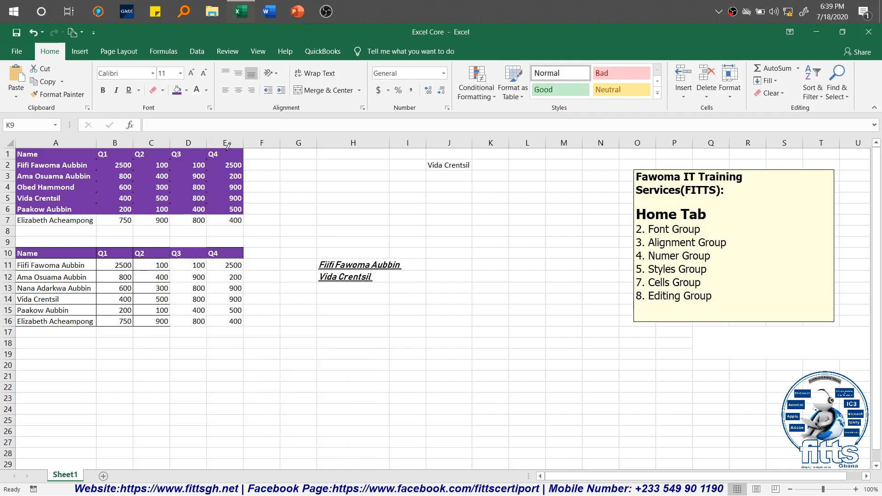
# Step: Draw a red border grid across the upper purple table A1:E6
pyautogui.click(165, 90)
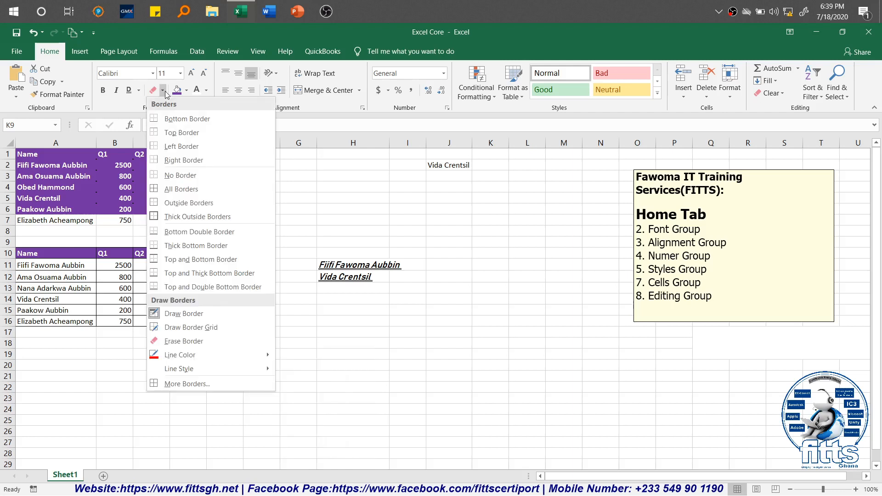
pyautogui.click(491, 242)
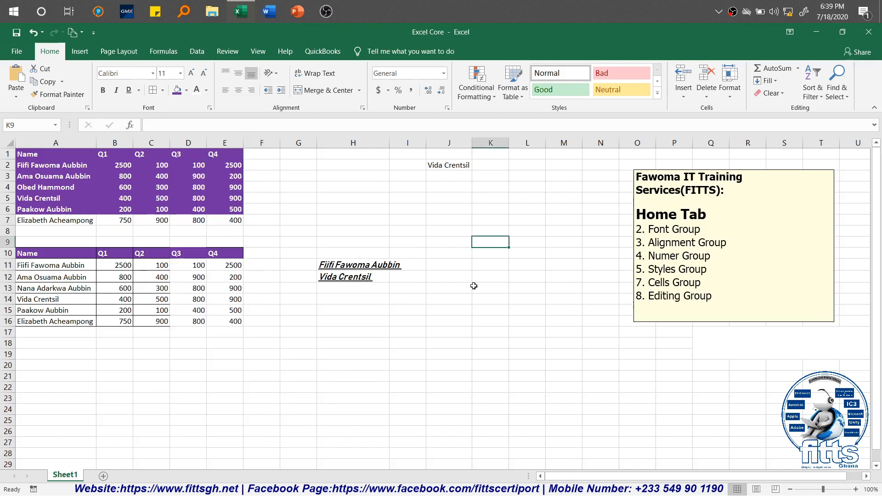
pyautogui.click(490, 287)
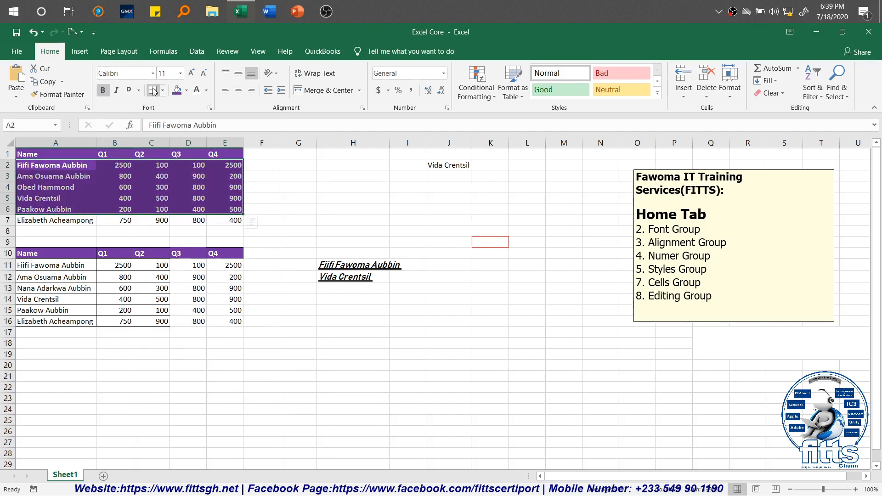
pyautogui.click(152, 90)
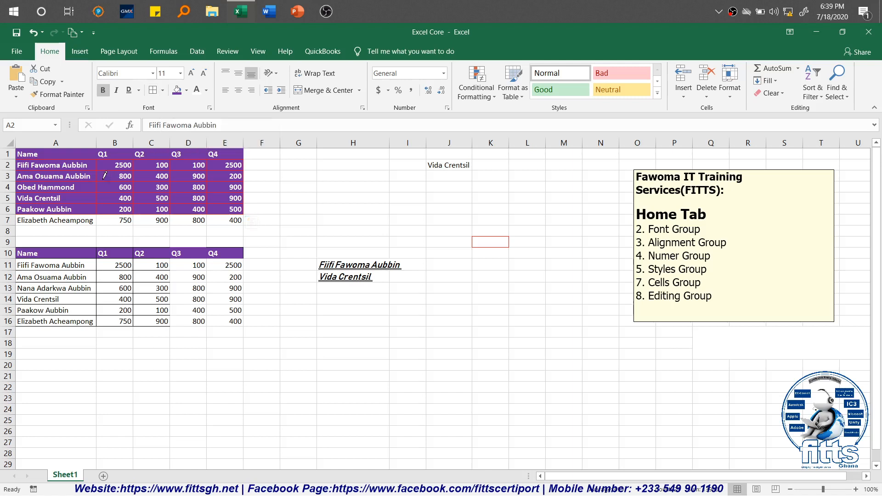
pyautogui.click(164, 90)
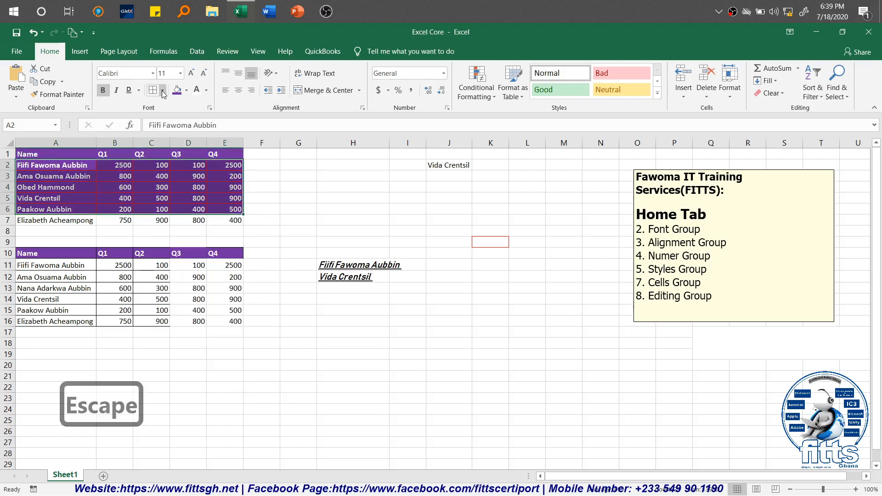
pyautogui.click(151, 90)
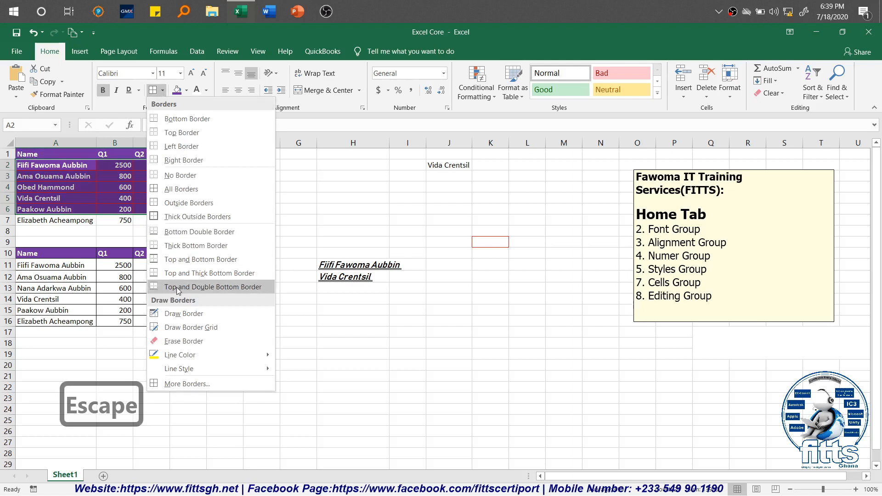
pyautogui.moveTo(199, 232)
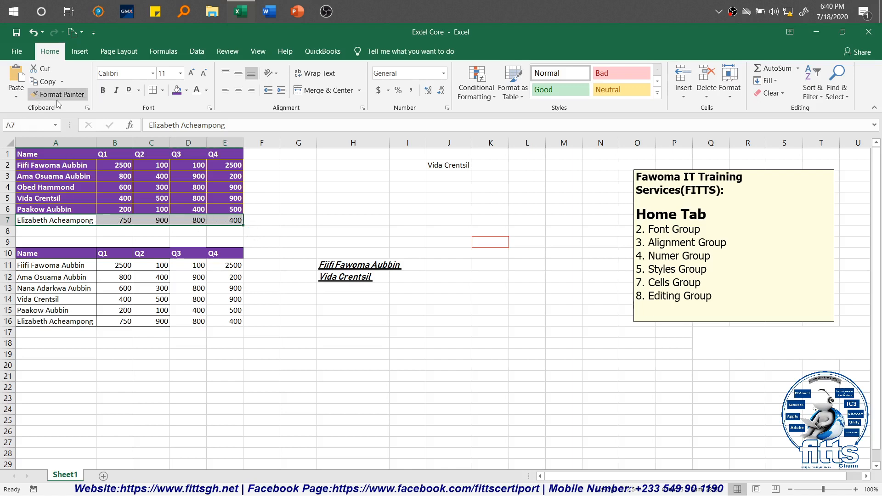
# Step: Paint row 7's plain formatting over the upper table's rows and header with Format Painter
pyautogui.click(62, 94)
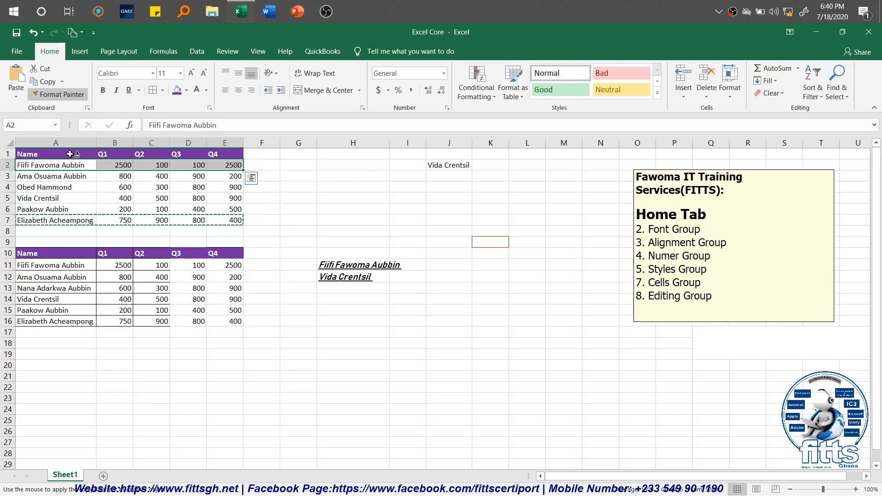
pyautogui.click(56, 153)
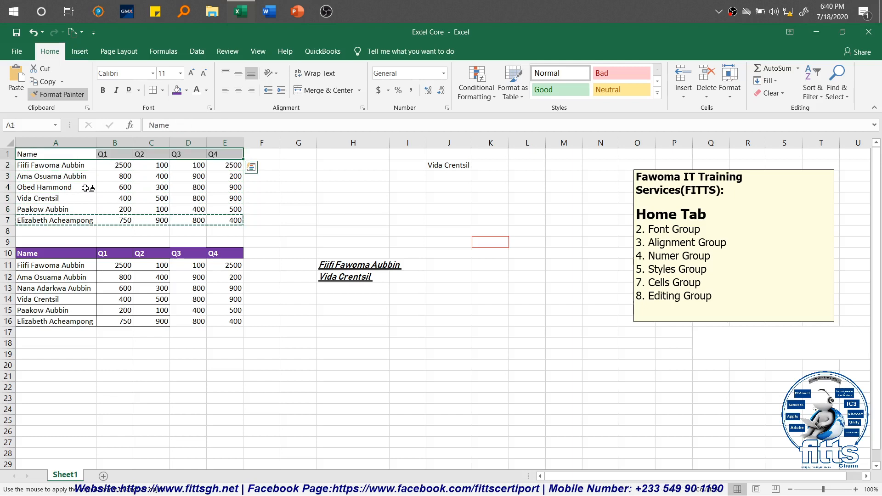
pyautogui.press('Escape')
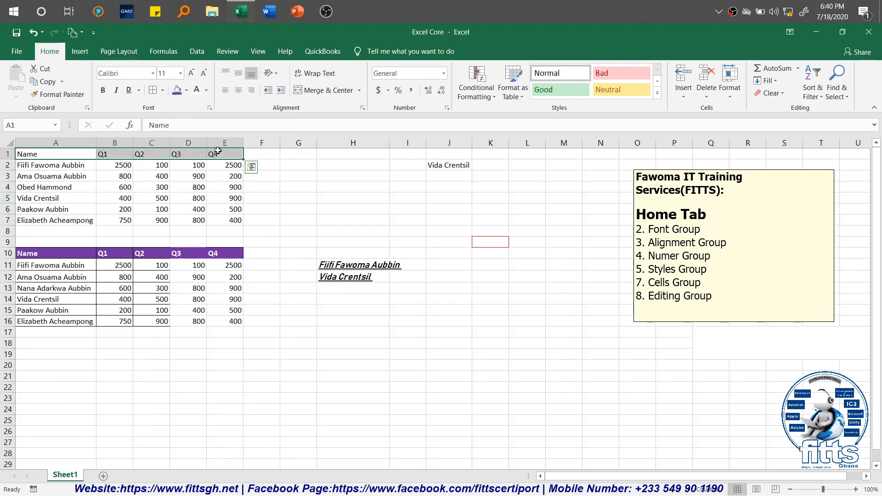
# Step: Fill the upper table's Name–Q4 header row A1:E1 with yellow
pyautogui.click(187, 91)
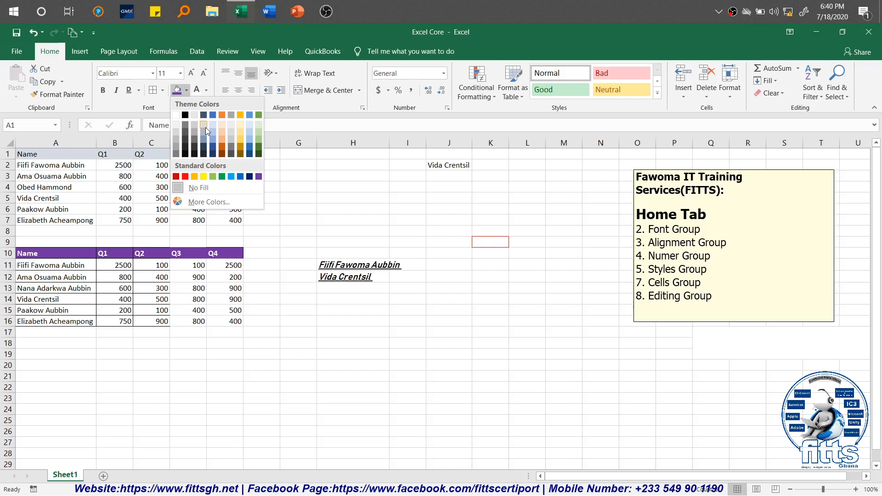
pyautogui.moveTo(203, 125)
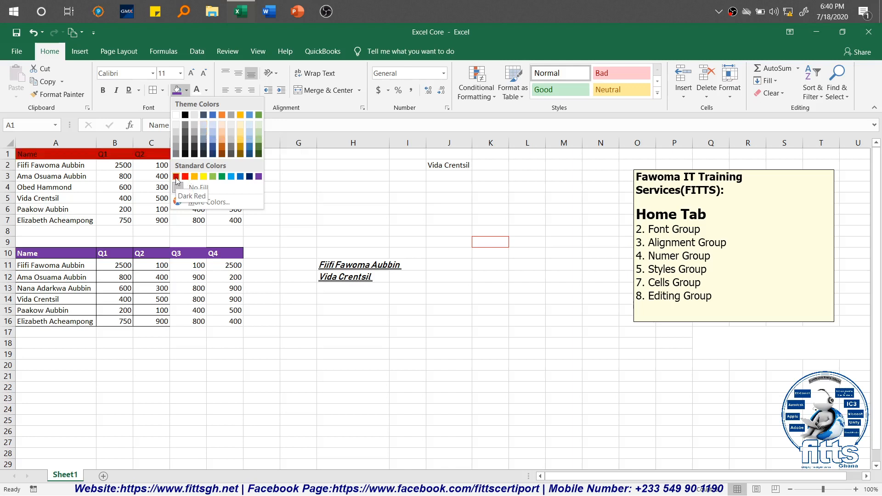
pyautogui.click(203, 176)
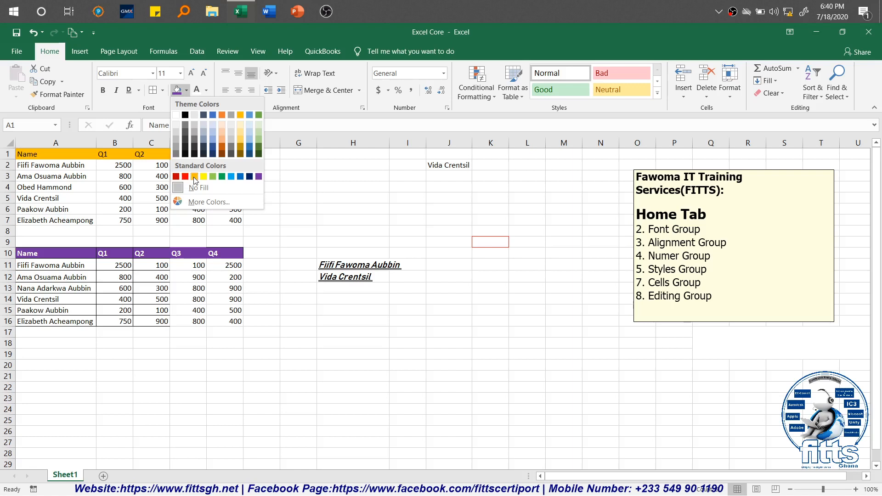
pyautogui.click(204, 177)
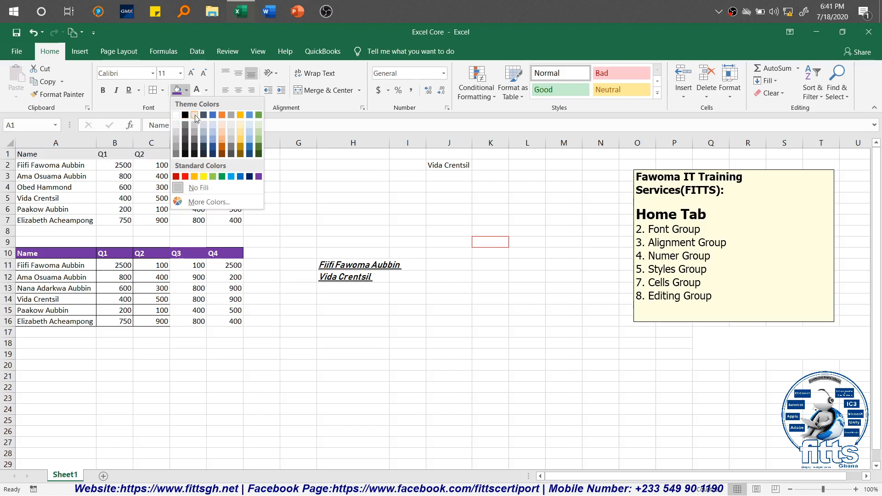
pyautogui.moveTo(194, 115)
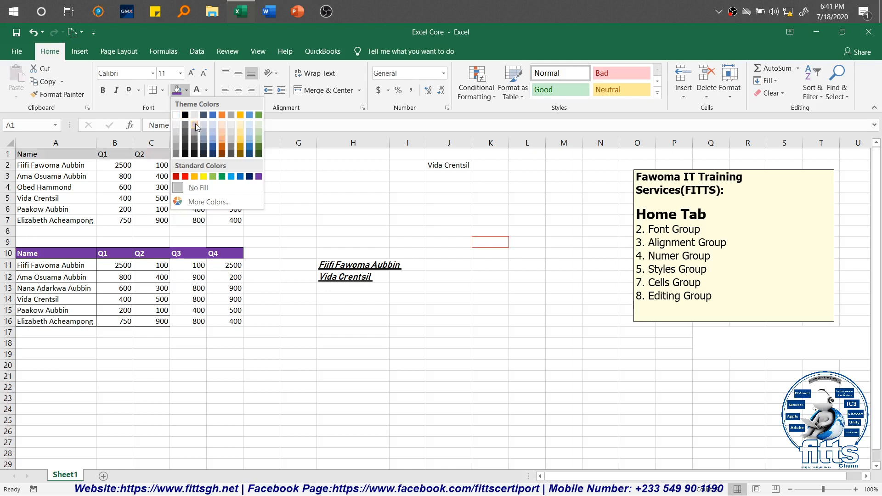
pyautogui.moveTo(195, 126)
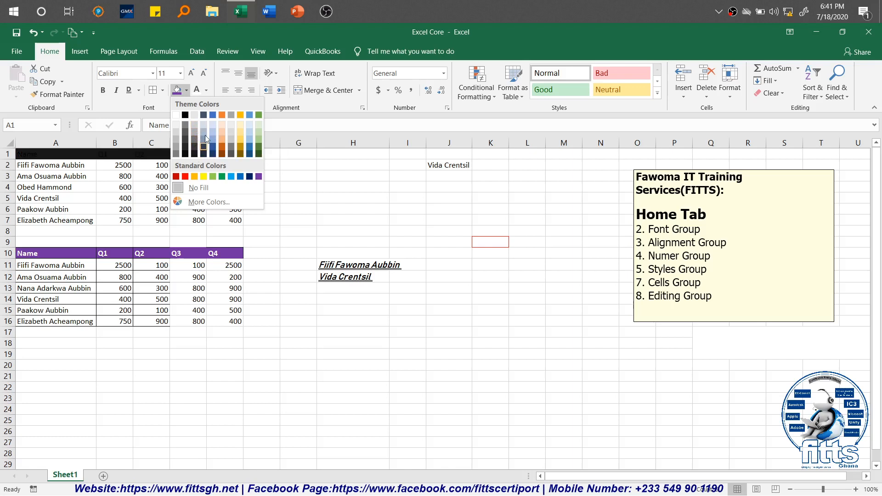
pyautogui.moveTo(204, 115)
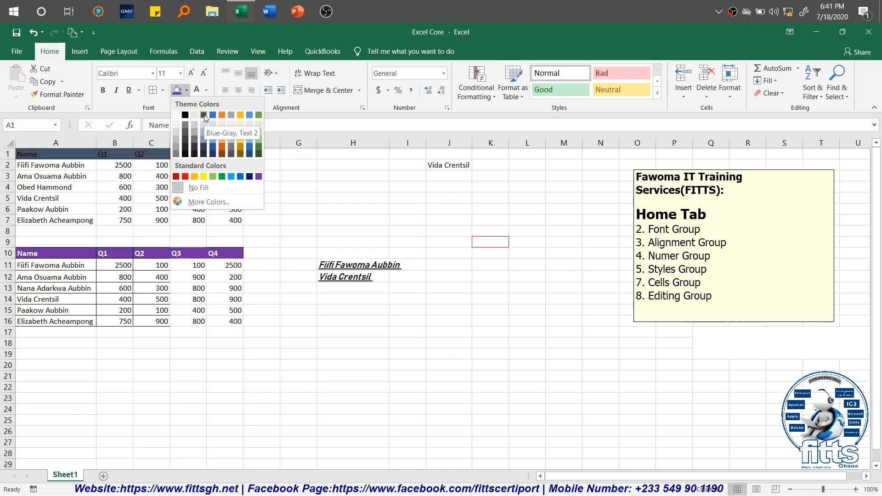
pyautogui.moveTo(204, 128)
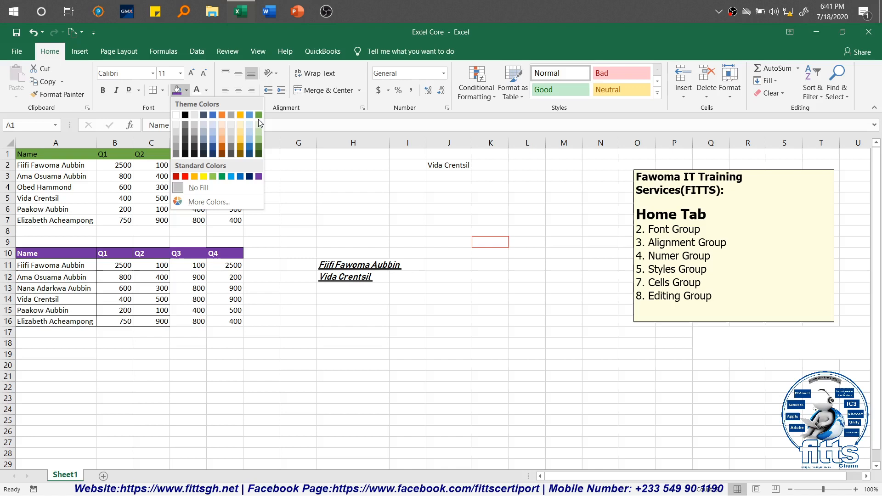
pyautogui.moveTo(258, 126)
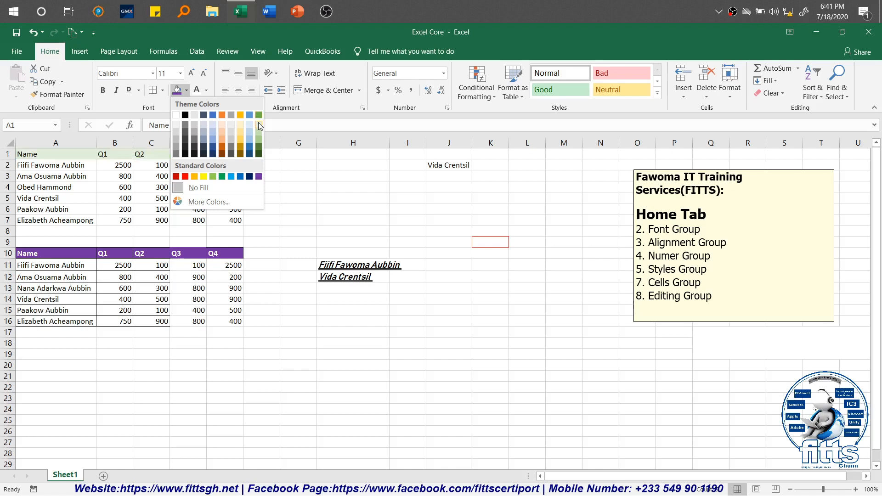
pyautogui.moveTo(259, 125)
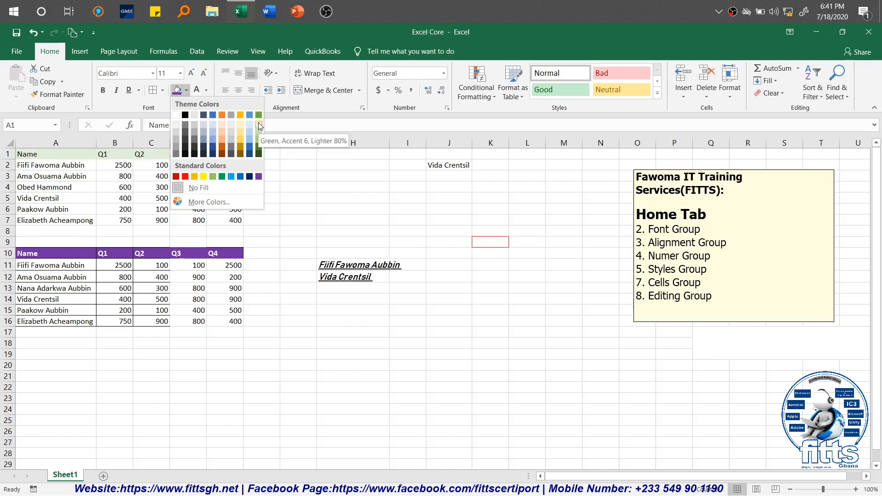
pyautogui.moveTo(259, 135)
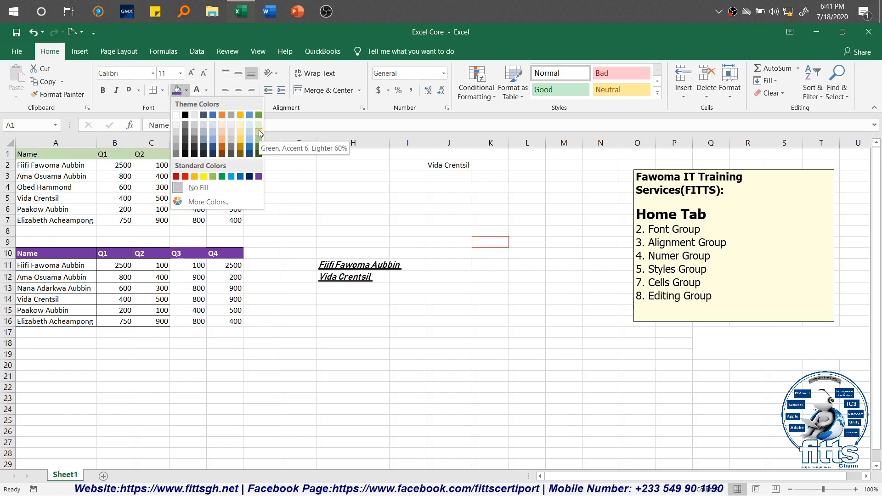
pyautogui.moveTo(259, 133)
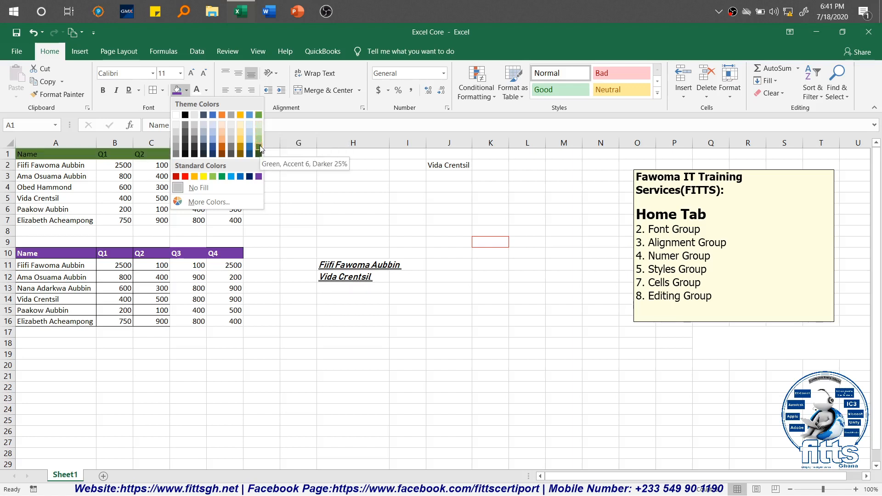
pyautogui.moveTo(259, 155)
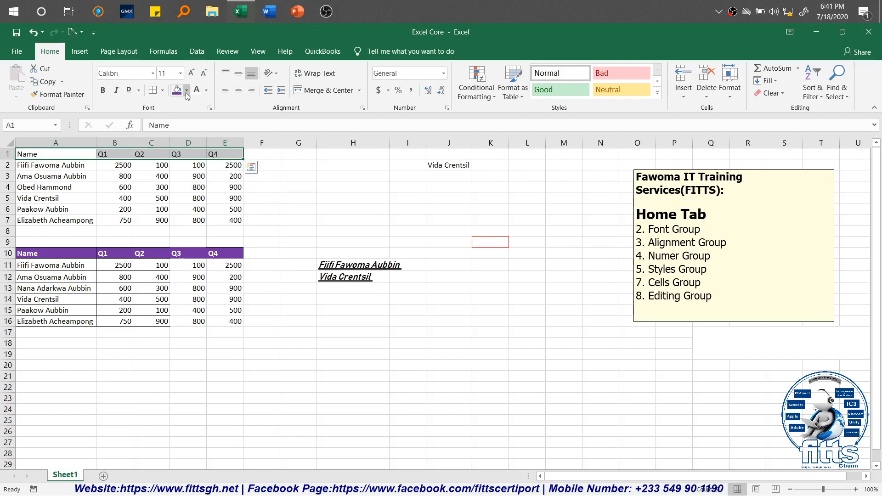
pyautogui.click(186, 90)
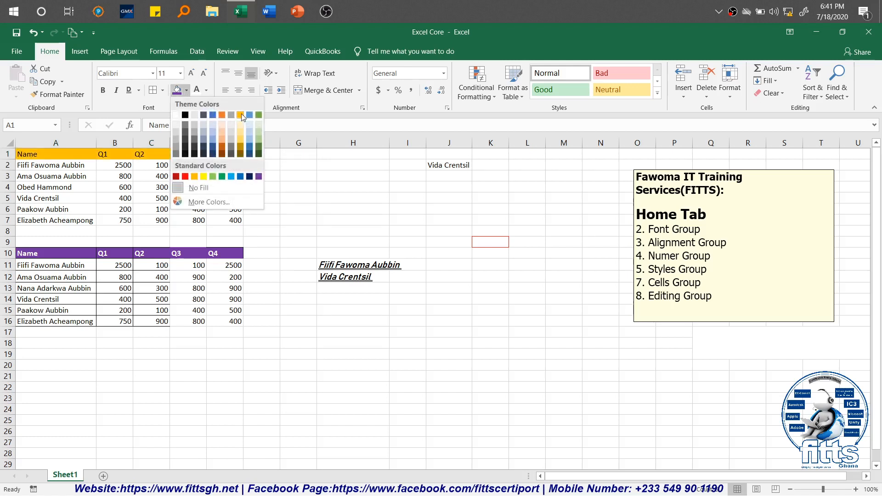
pyautogui.click(194, 176)
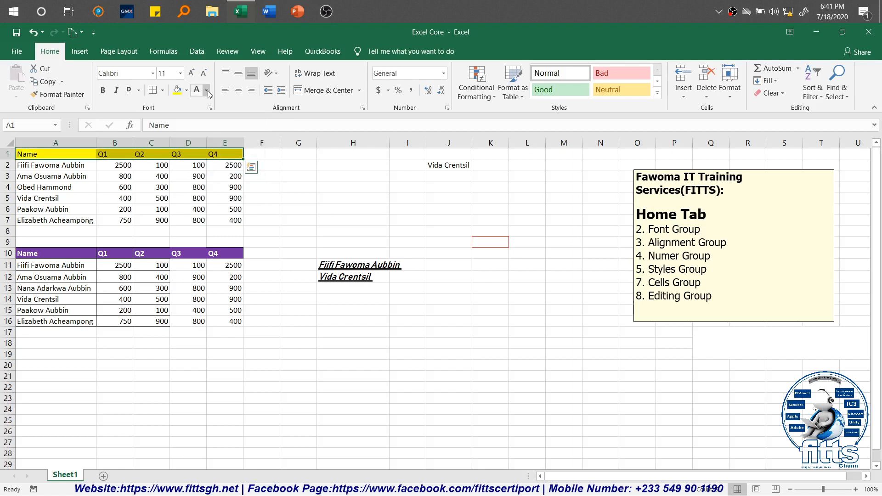
# Step: Show the Font Color palette for the yellow header row
pyautogui.click(207, 90)
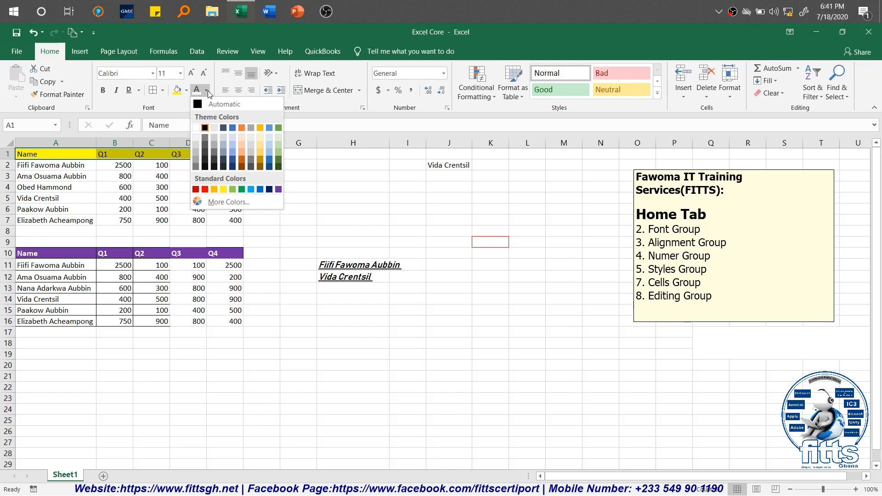
pyautogui.moveTo(217, 106)
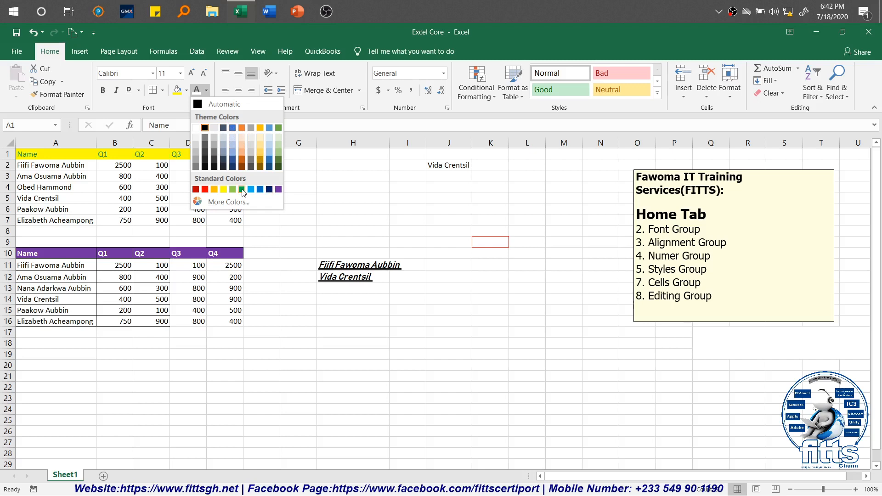
pyautogui.moveTo(232, 190)
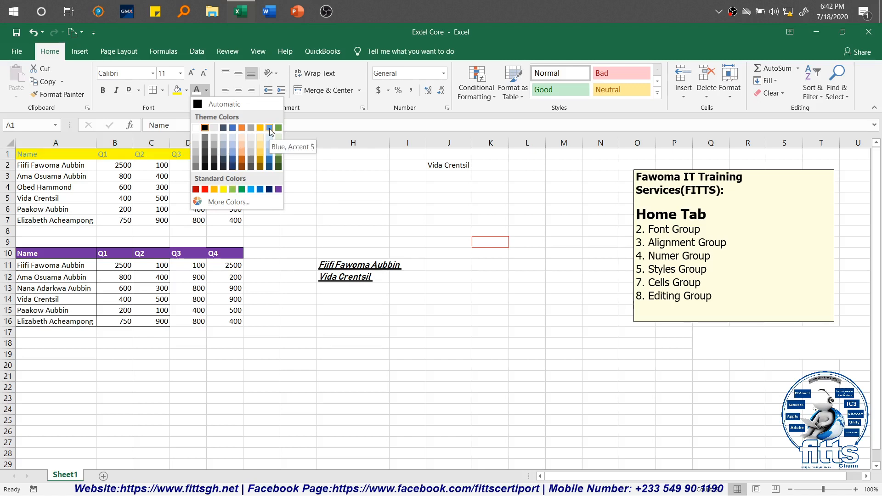
# Step: Apply a new font colour to the Name–Q4 labels of the yellow header row
pyautogui.click(269, 127)
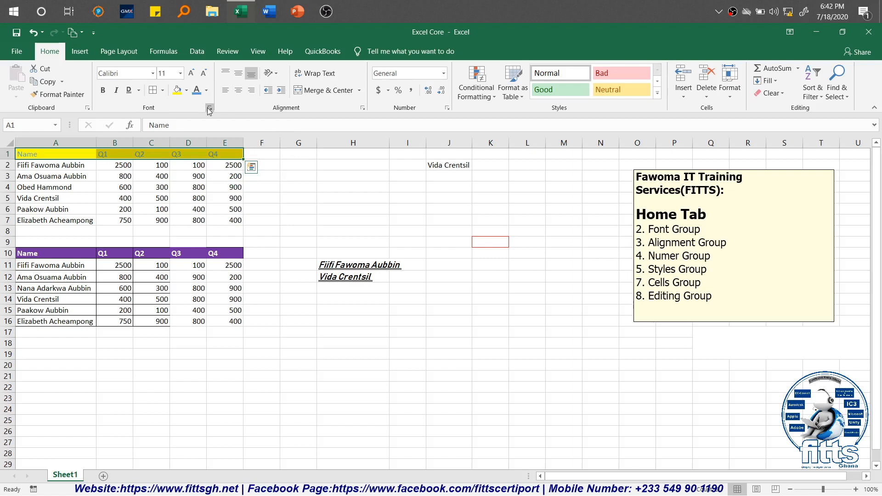
pyautogui.moveTo(210, 108)
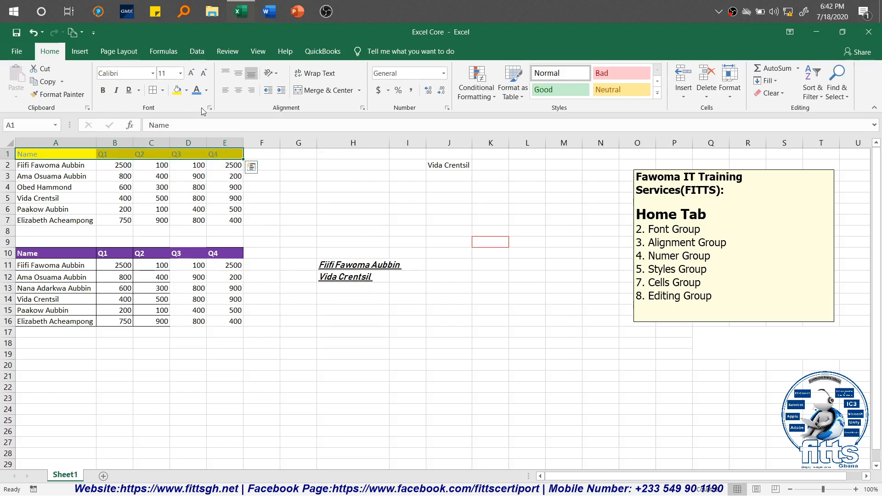
pyautogui.moveTo(210, 109)
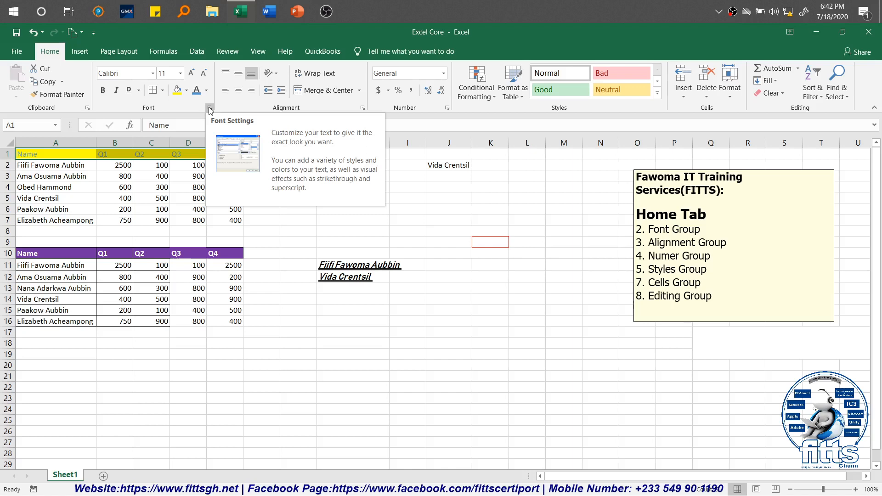
pyautogui.moveTo(166, 104)
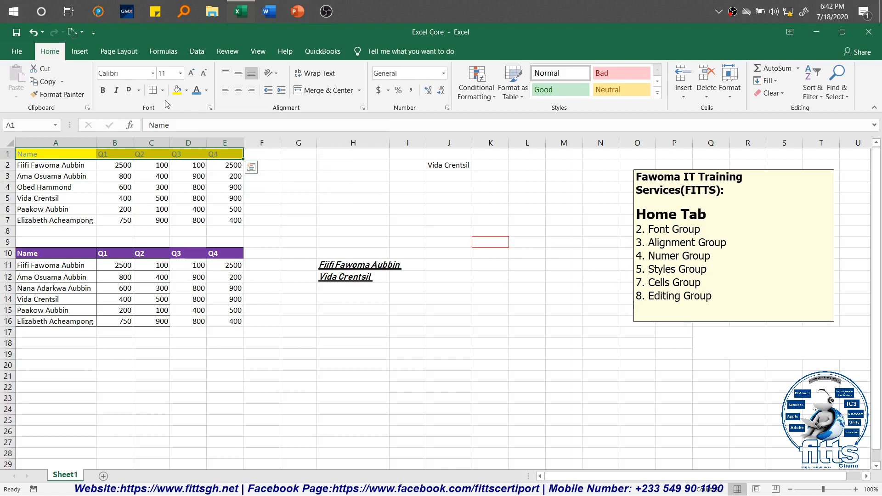
pyautogui.moveTo(209, 109)
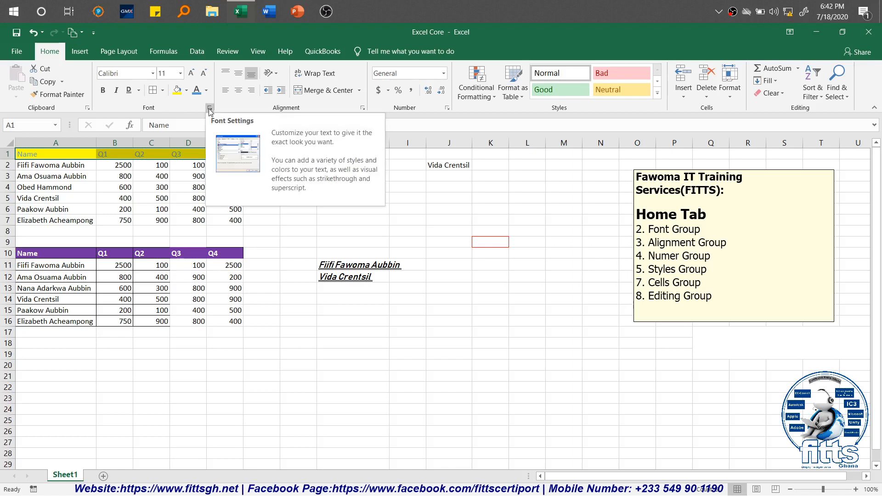
# Step: Tick Normal font in the Format Cells Font settings so the header labels return to black
pyautogui.click(210, 108)
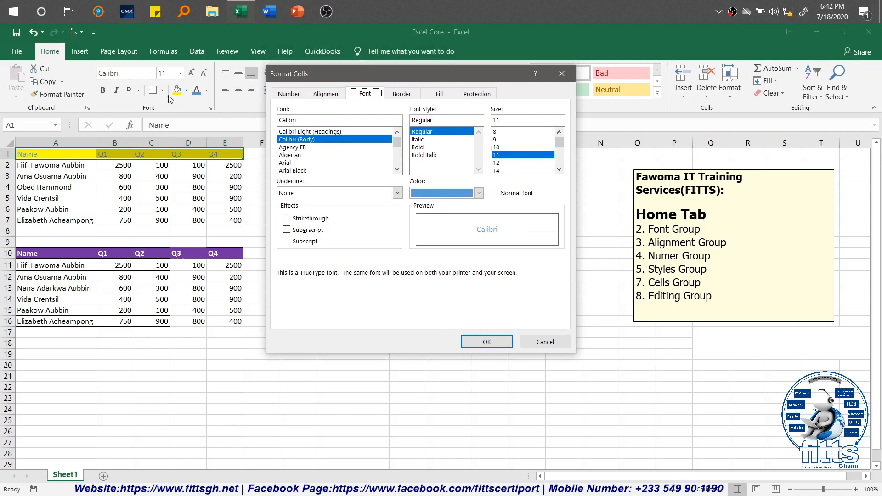
pyautogui.moveTo(381, 133)
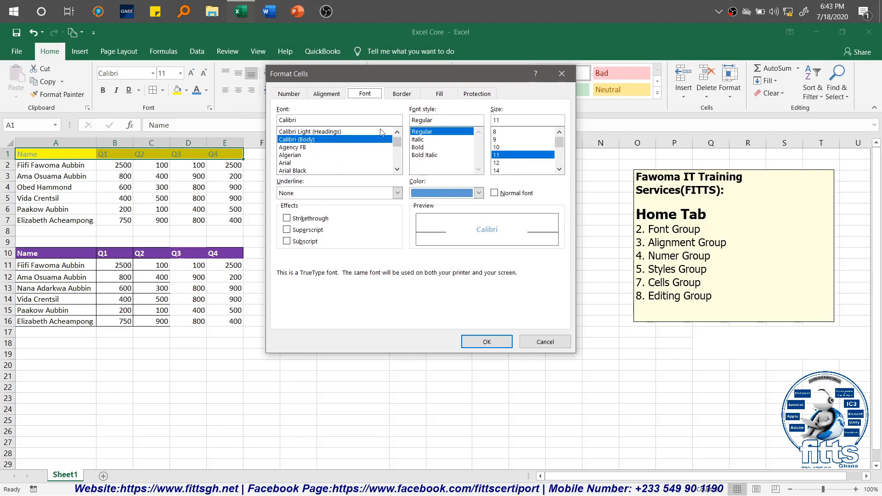
pyautogui.moveTo(272, 131)
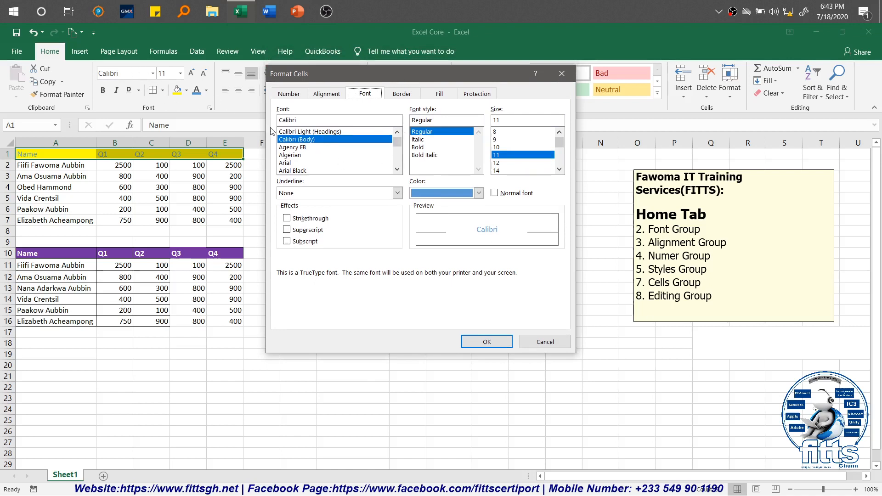
pyautogui.moveTo(427, 149)
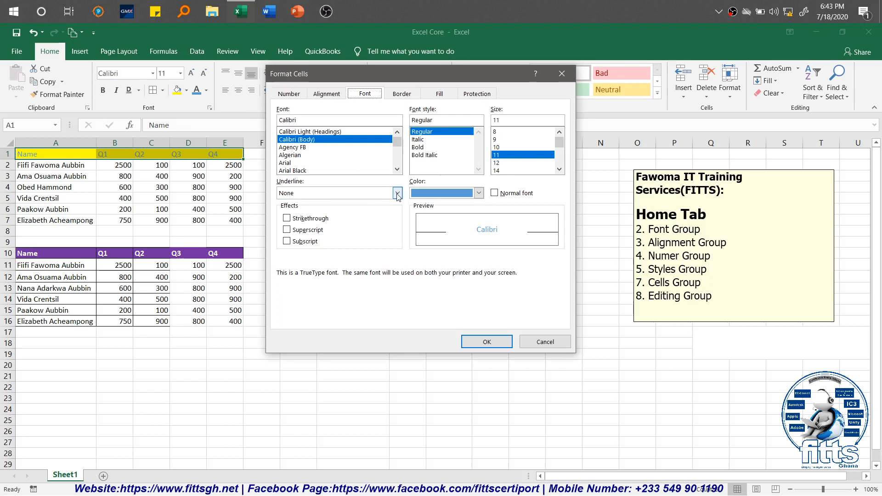
pyautogui.click(398, 193)
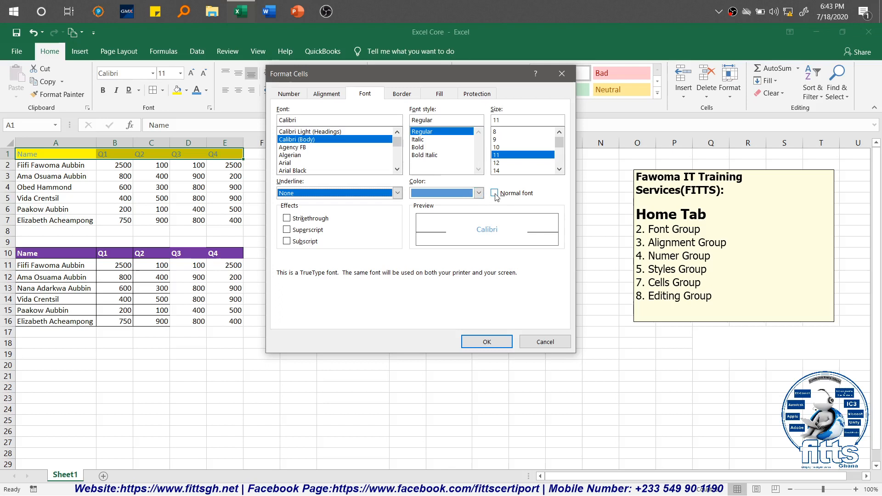
pyautogui.click(494, 193)
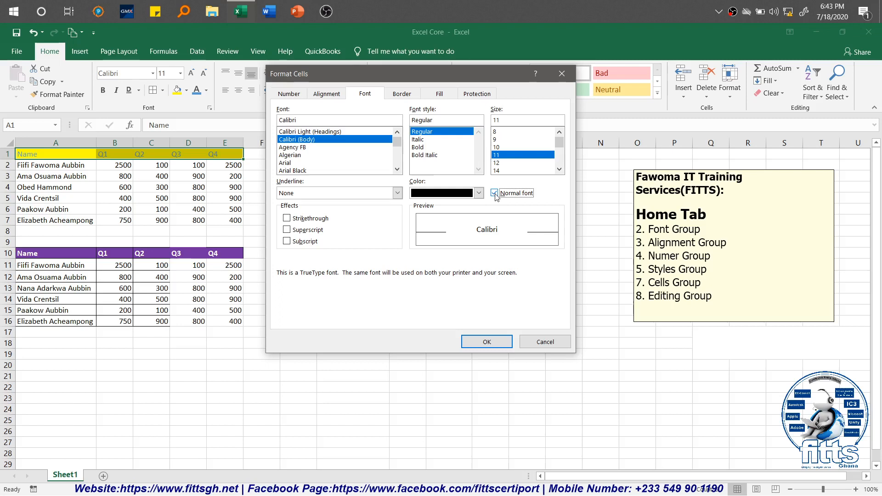
pyautogui.click(495, 193)
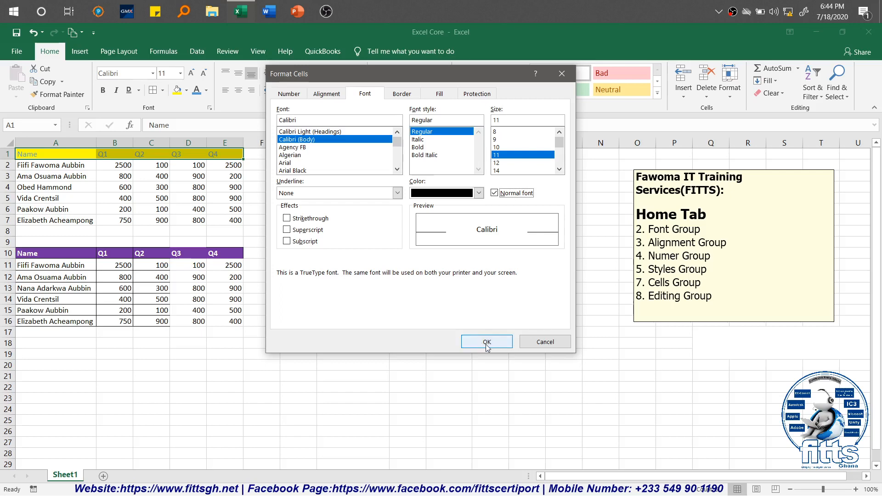
pyautogui.click(487, 342)
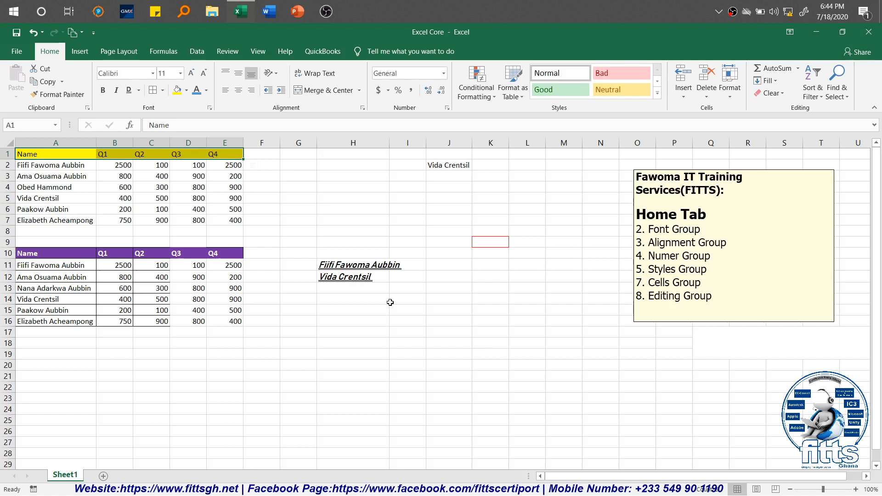
# Step: Deselect the header row and save the Excel Core workbook with Ctrl+S
pyautogui.click(408, 298)
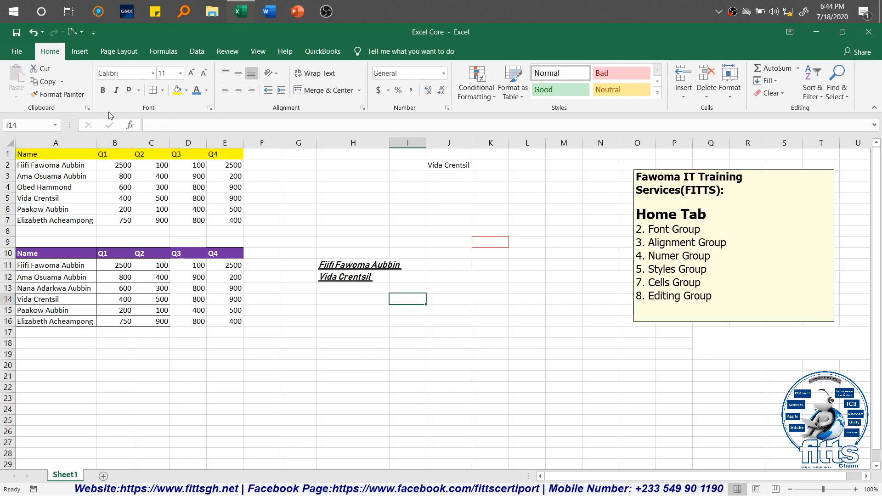
pyautogui.moveTo(17, 33)
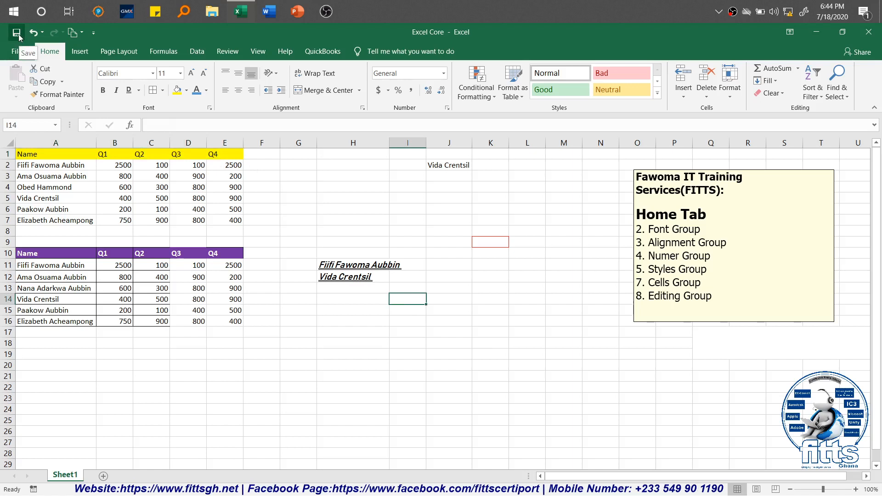
pyautogui.moveTo(415, 282)
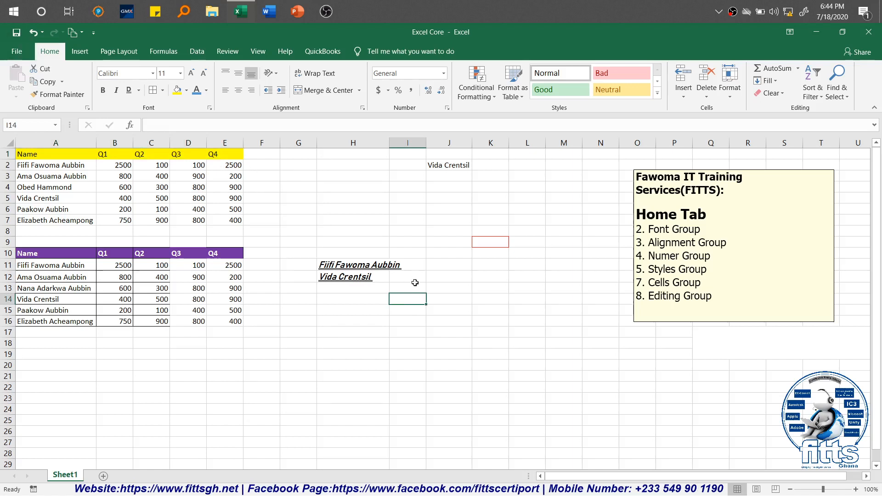
pyautogui.press('ctrl+s')
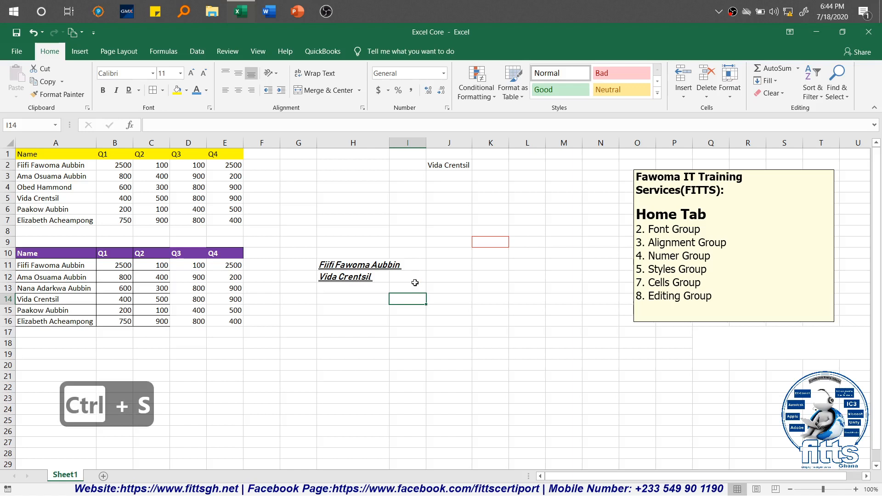
pyautogui.press('ctrl+s')
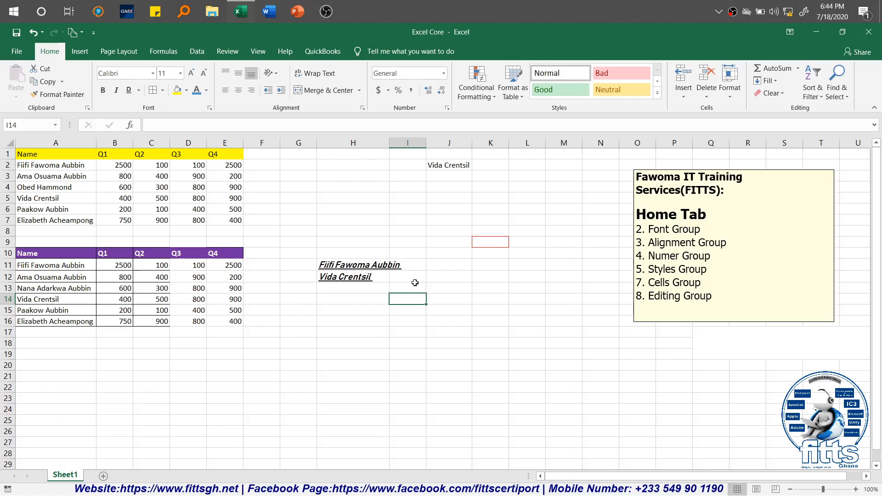